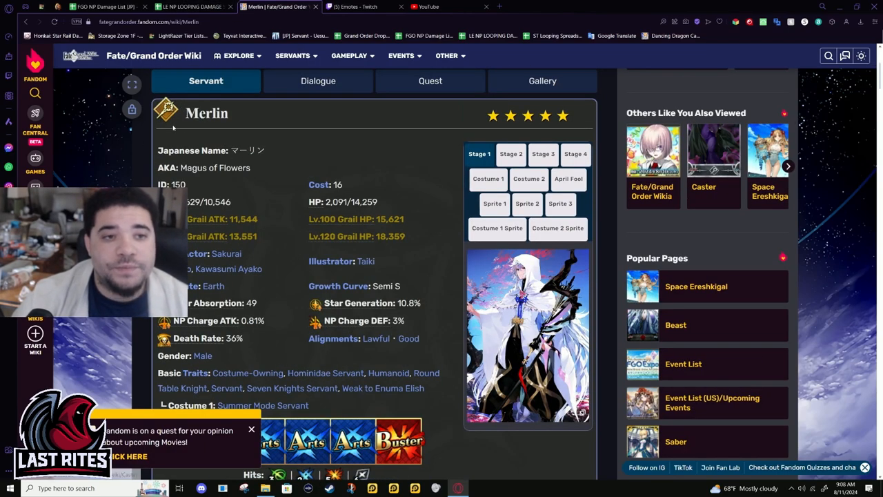
Scroll around Merlin's page and double-click within the infobox area.
scroll("down", 3)
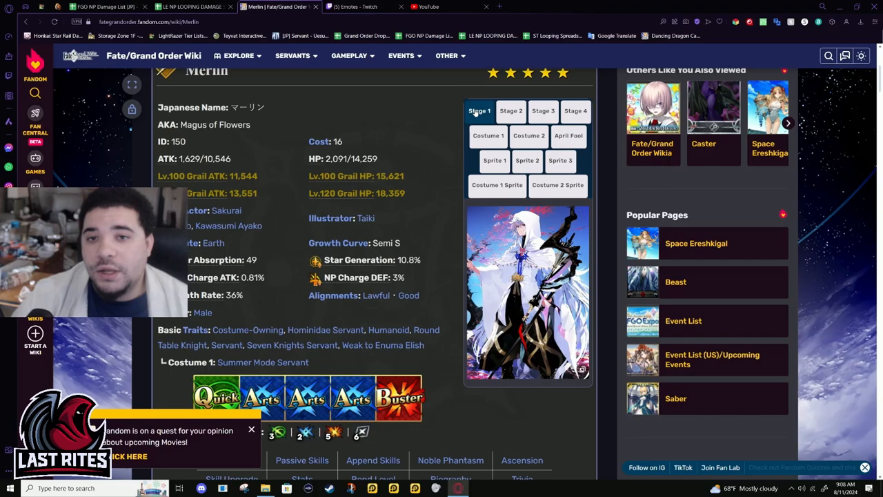
scroll("up", 3)
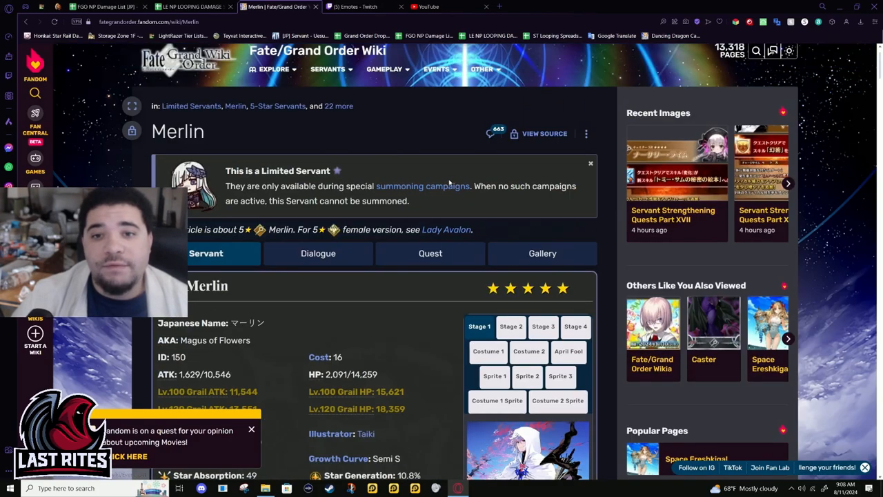
scroll("down", 3)
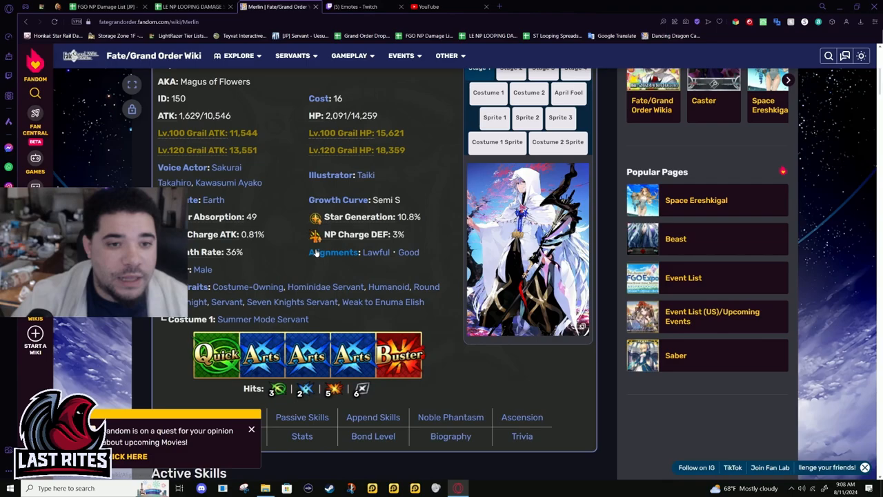
scroll("down", 3)
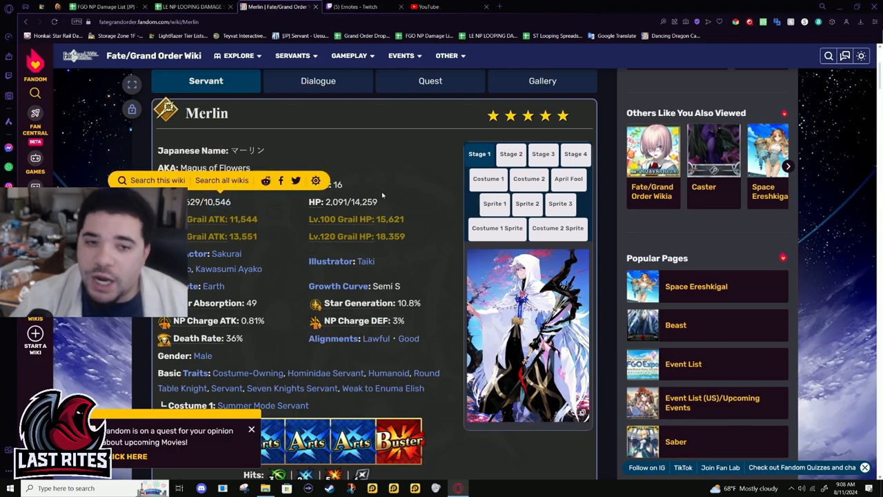
double_click(365, 201)
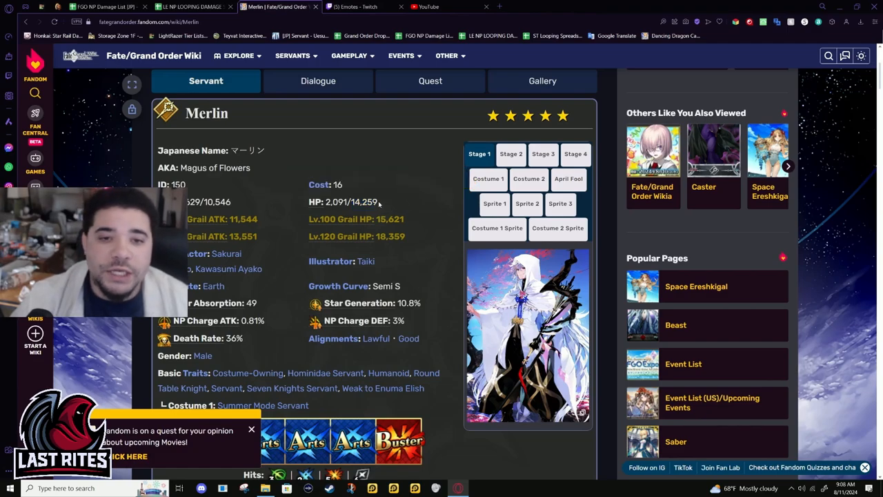
double_click(363, 201)
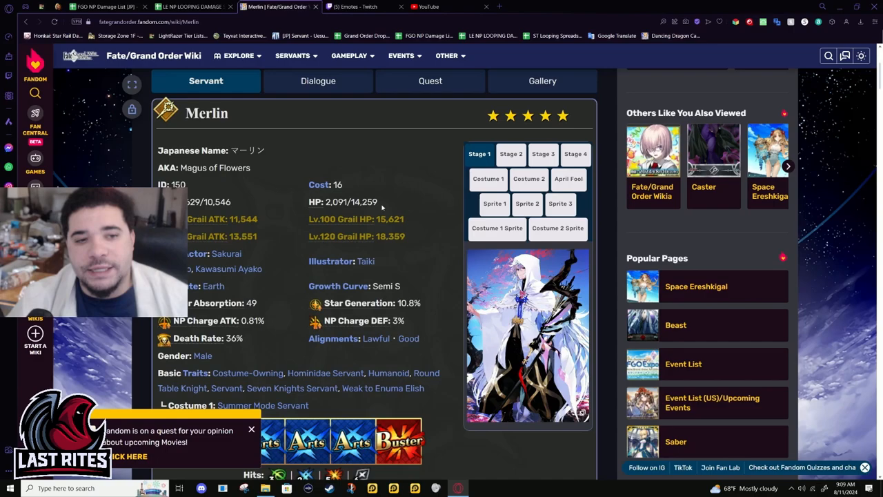
double_click(217, 201)
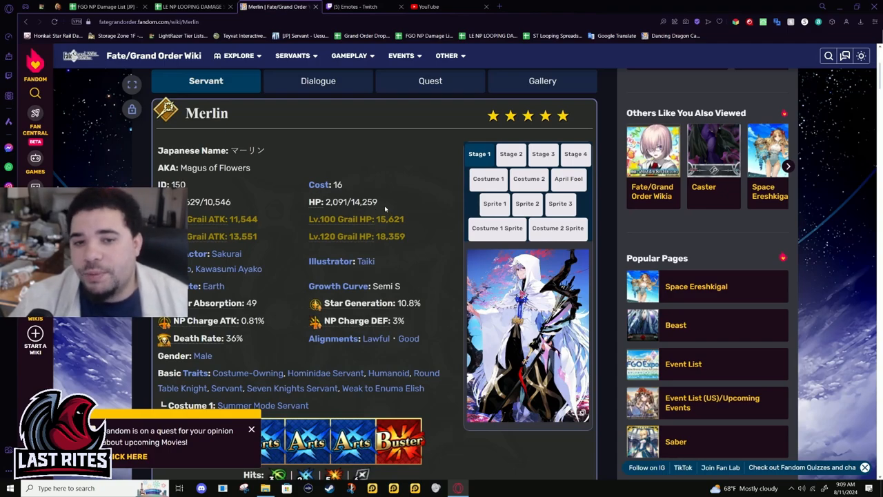
scroll("down", 3)
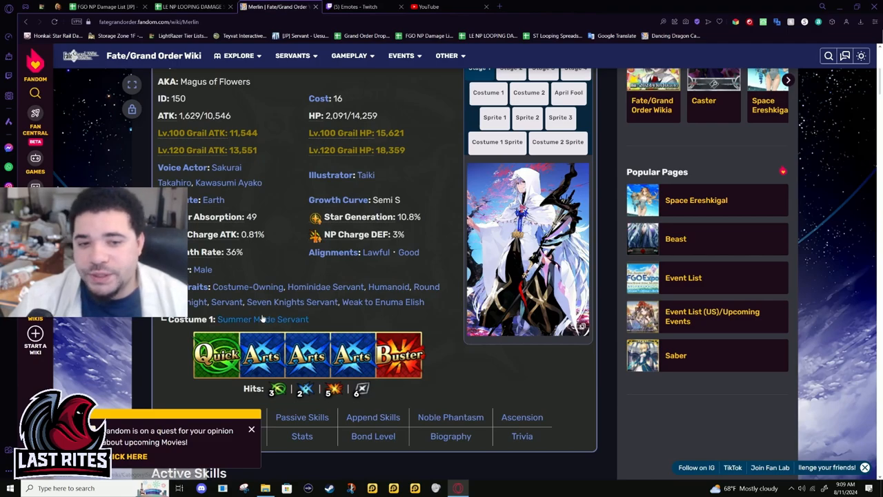
scroll("down", 3)
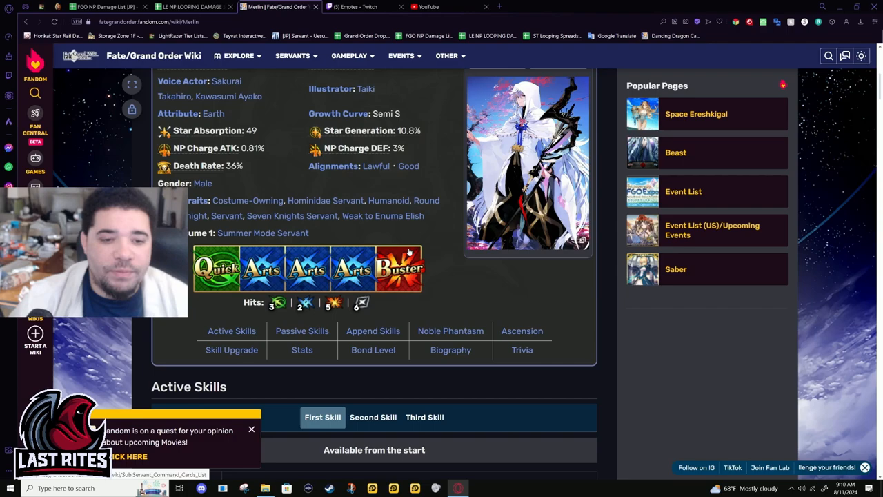
mouse_move(440, 199)
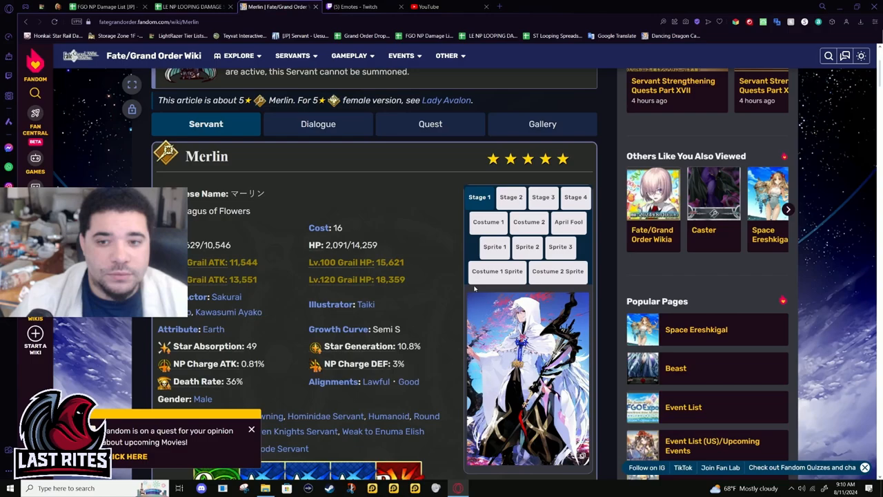
Preview Merlin's Costume 2 sprite full-size via Costume 1, then close the viewer.
left_click(496, 271)
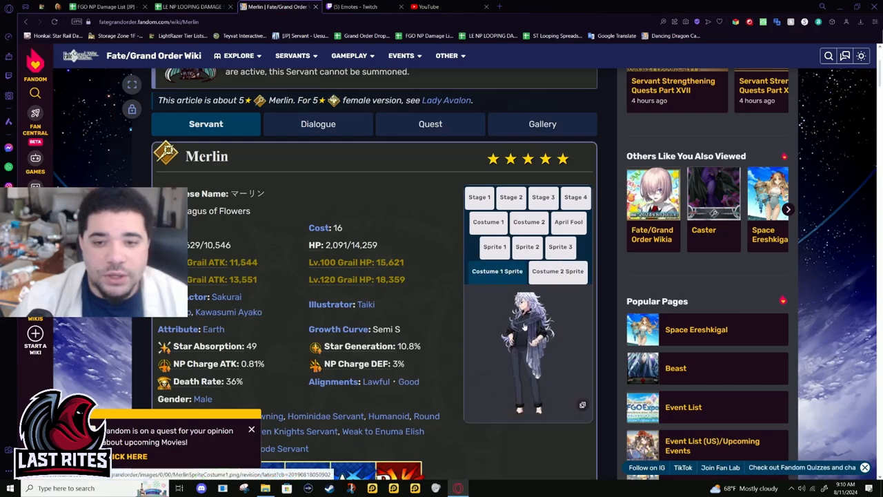
left_click(527, 352)
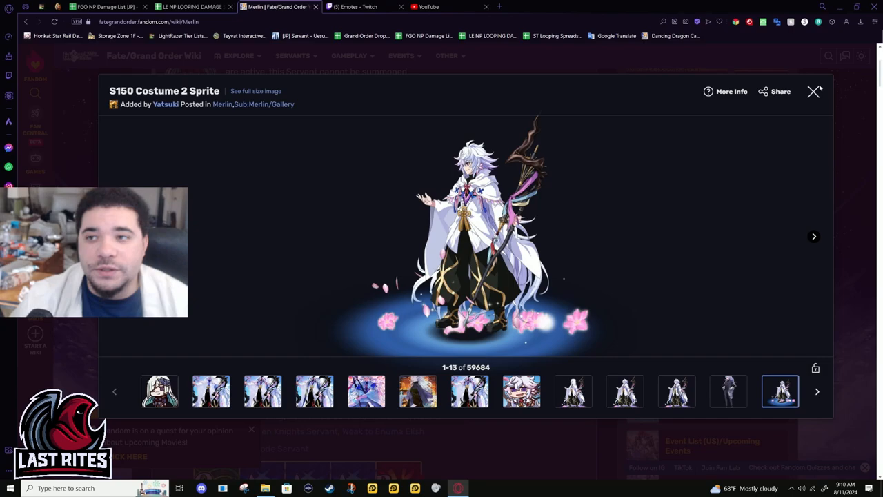
left_click(813, 92)
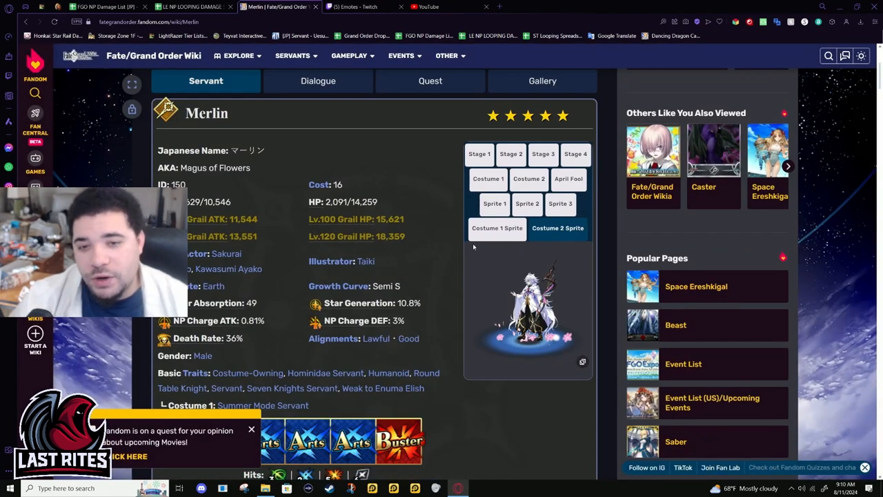
Scroll to Dreamlike Charisma A and highlight part of its description.
scroll("down", 3)
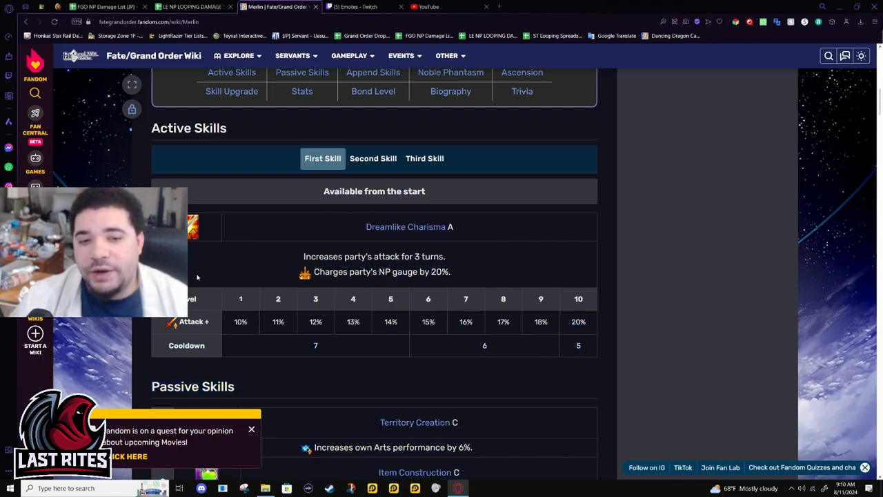
mouse_move(262, 257)
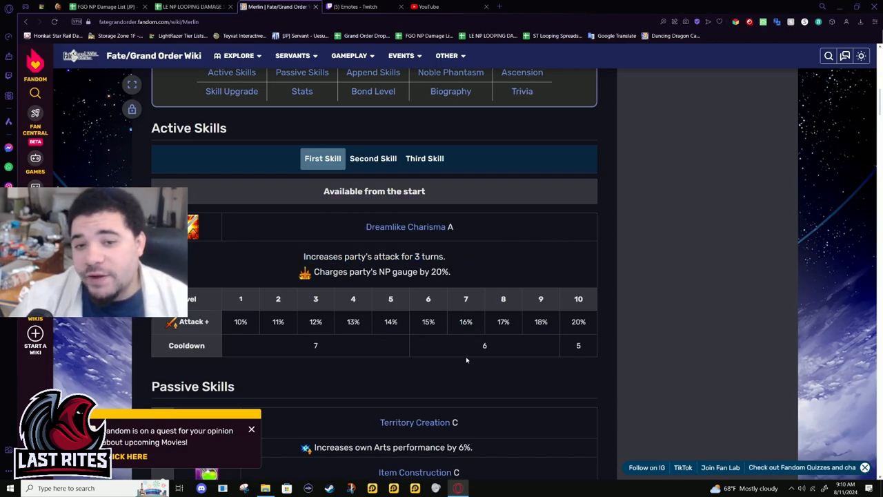
double_click(465, 322)
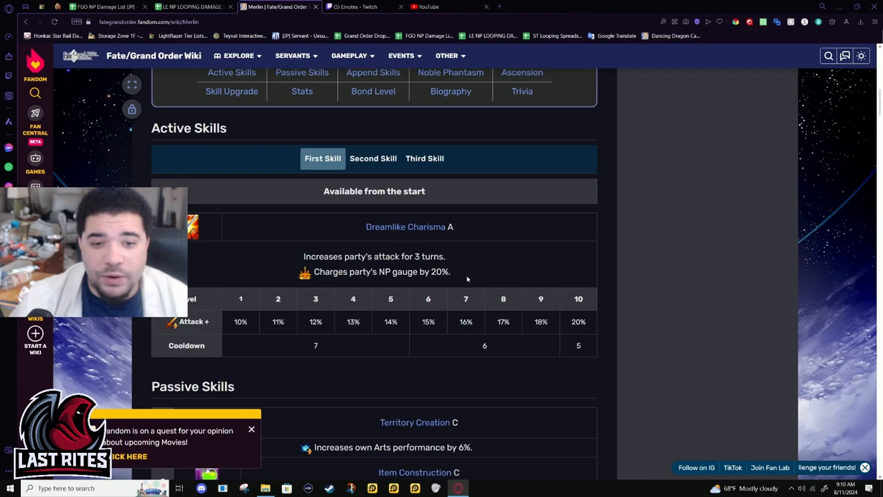
mouse_move(385, 174)
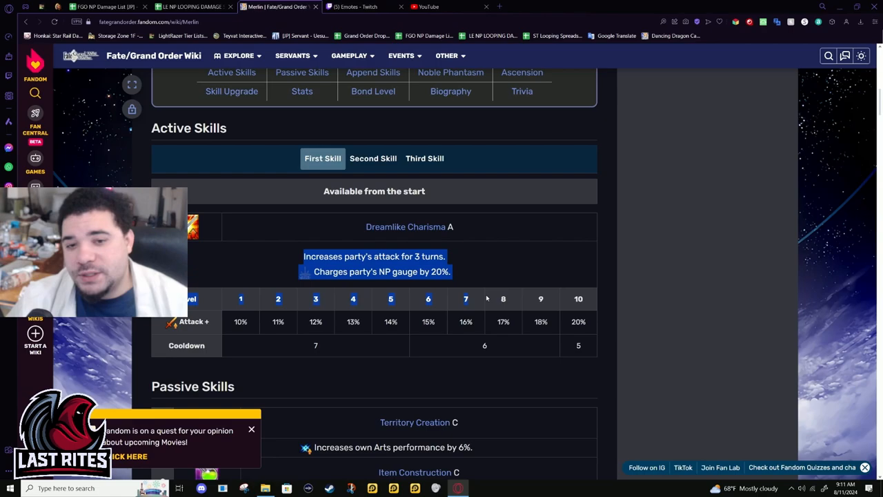
left_click(260, 283)
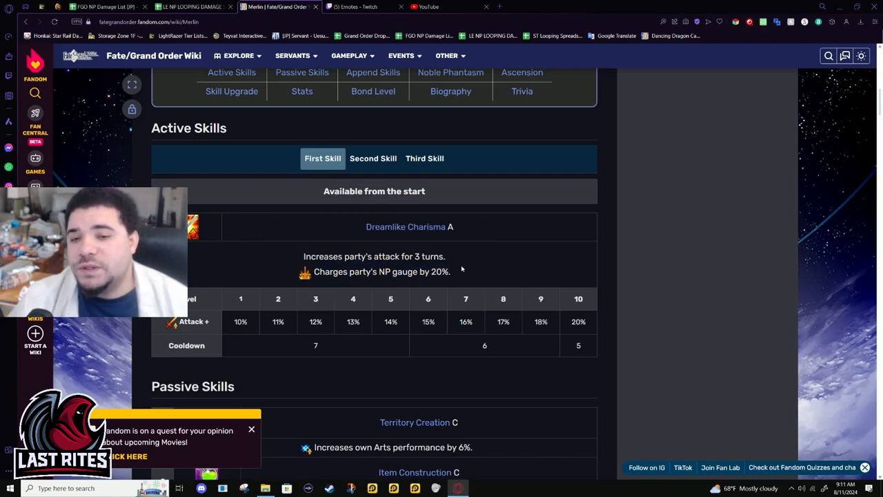
left_click_drag(304, 256, 451, 271)
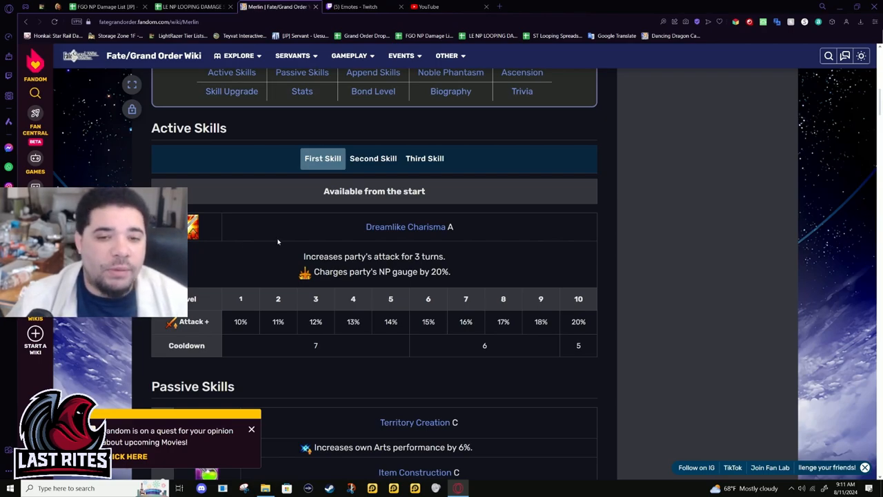
left_click_drag(303, 255, 450, 271)
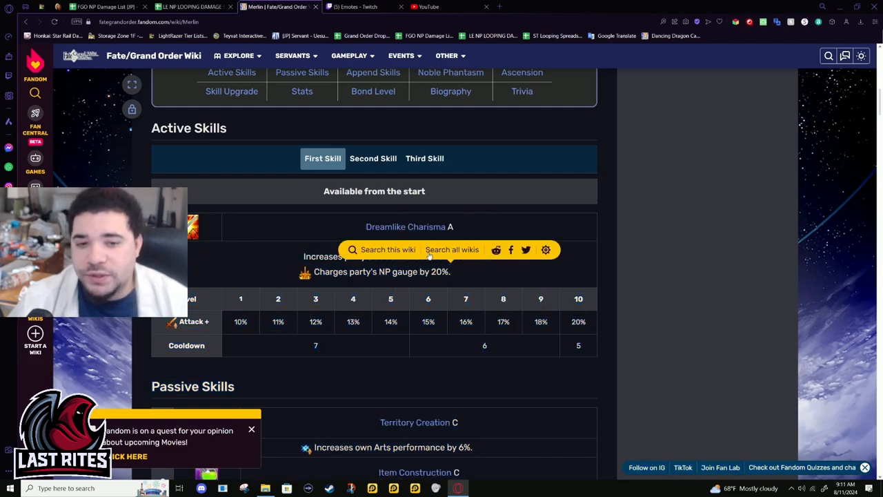
Open the Second Skill, compare Illusion A, then return to Illusion A+.
left_click(372, 158)
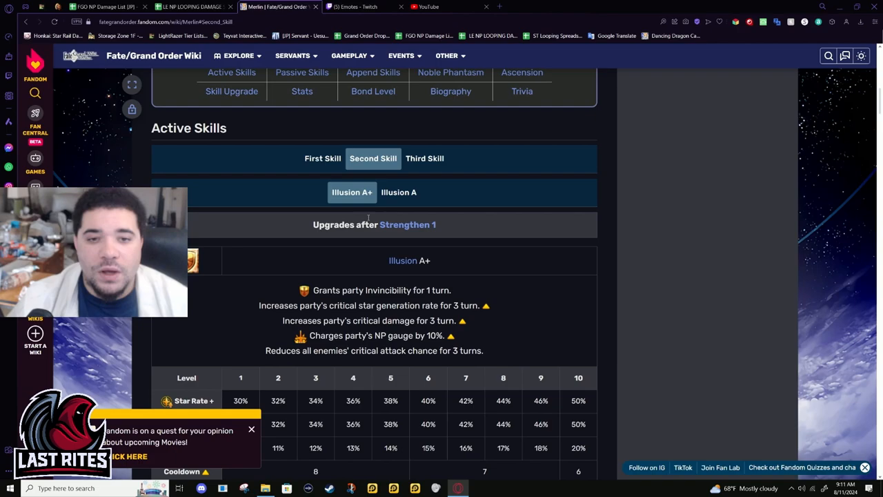
left_click(398, 191)
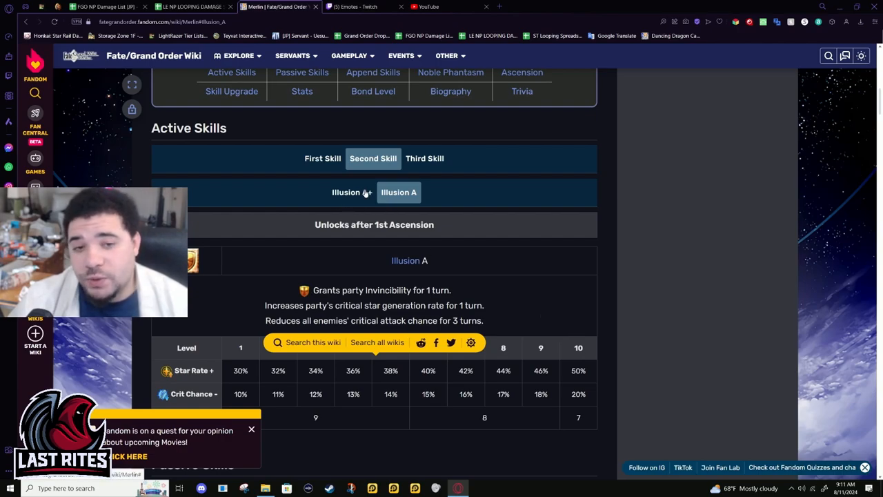
left_click(345, 192)
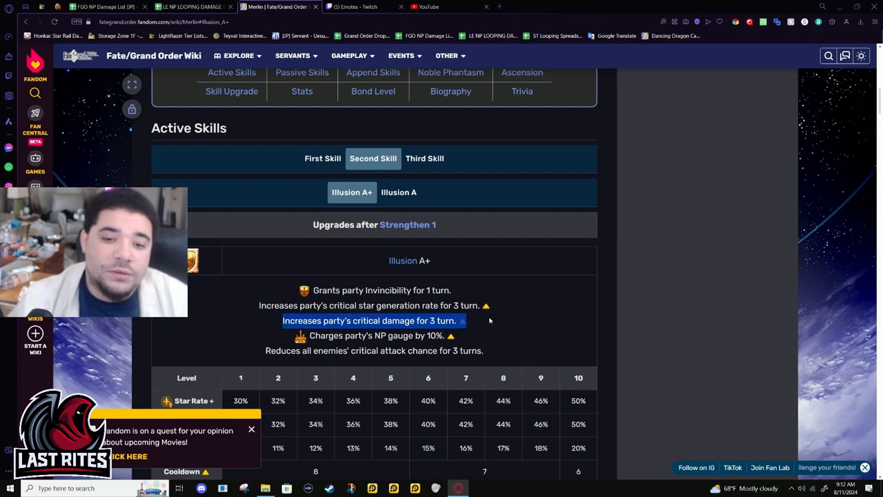
scroll("down", 3)
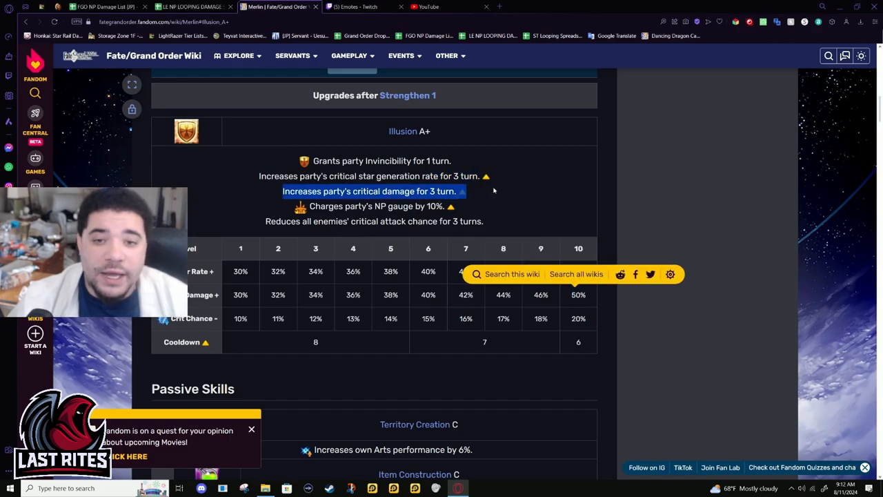
double_click(541, 295)
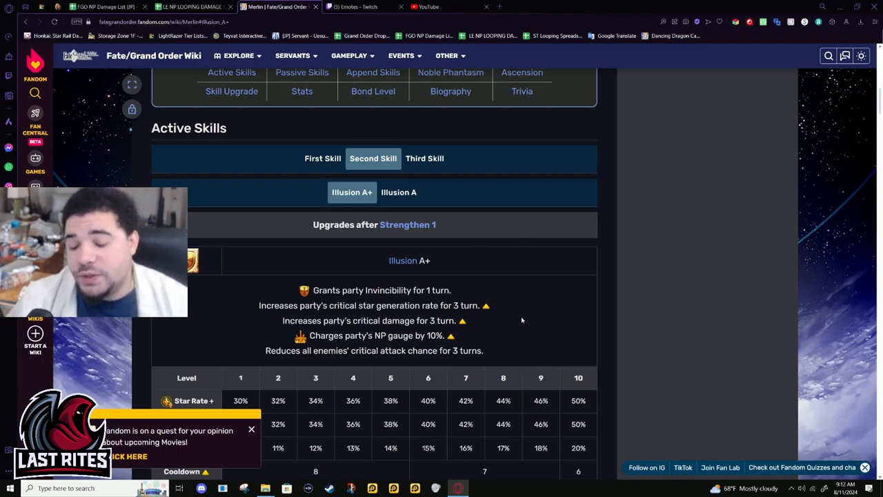
mouse_move(547, 337)
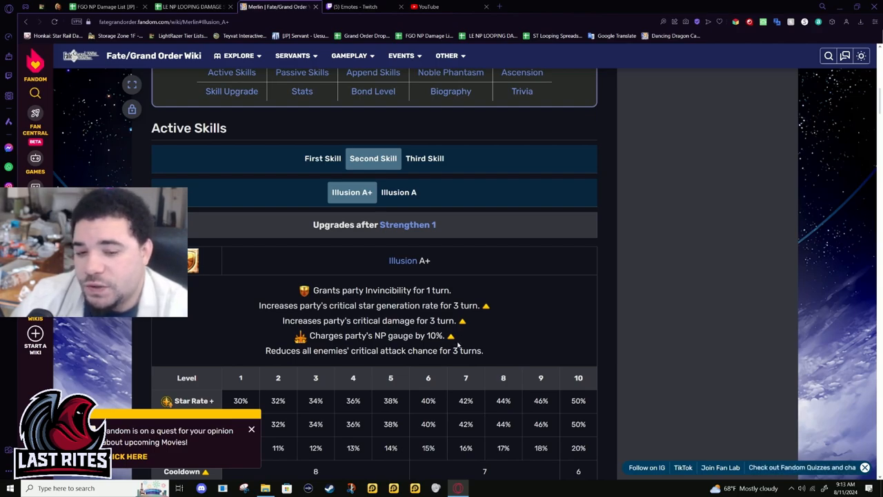
mouse_move(494, 335)
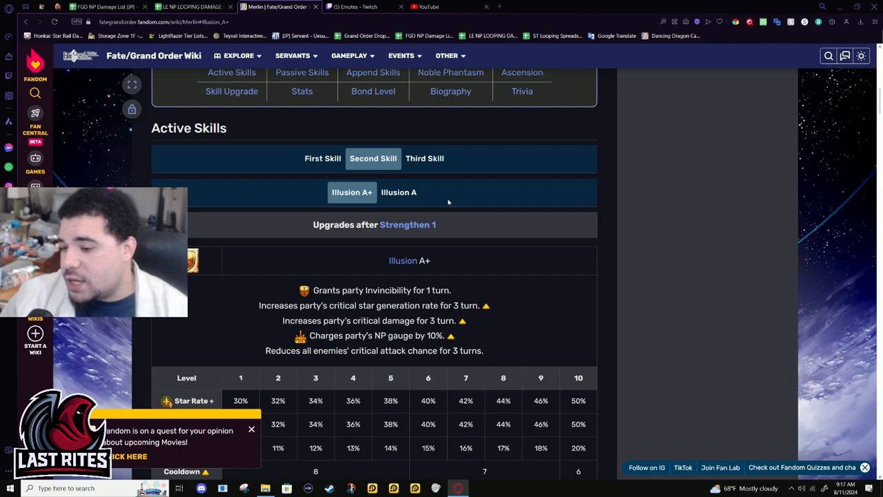
mouse_move(420, 163)
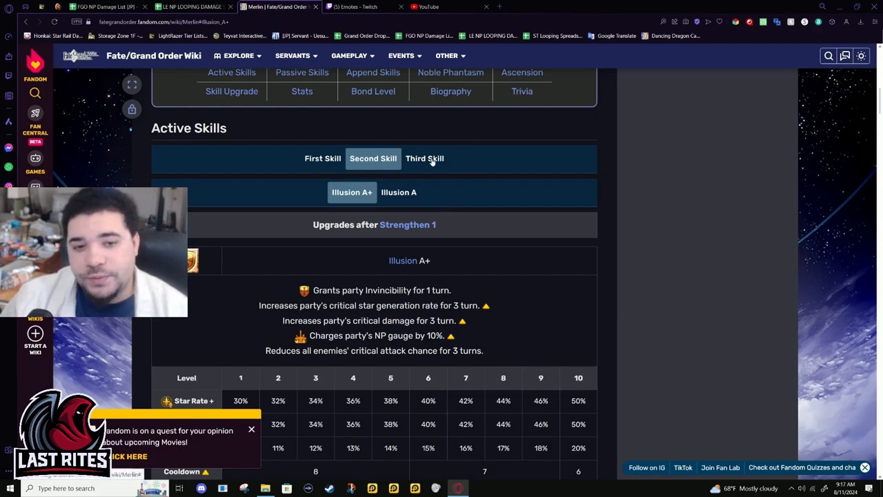
left_click(424, 158)
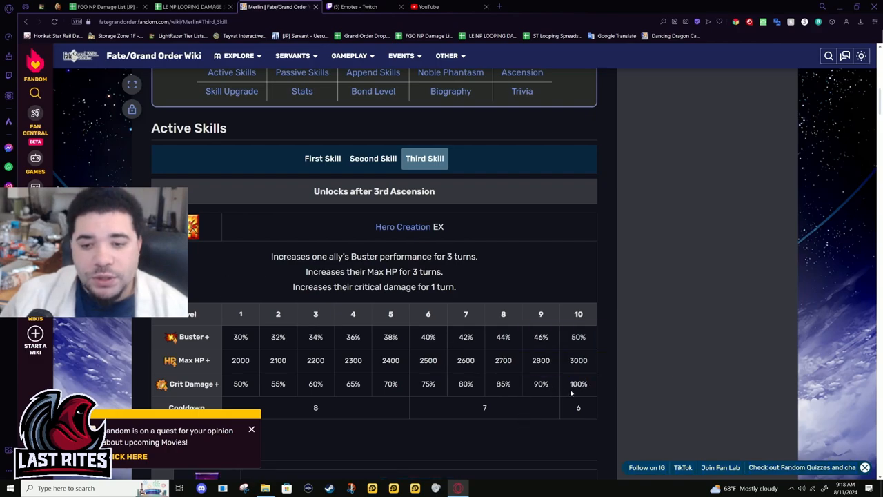
Cycle through Dreamlike Charisma, Illusion A+ and Hero Creation EX, clearing selected text.
double_click(578, 383)
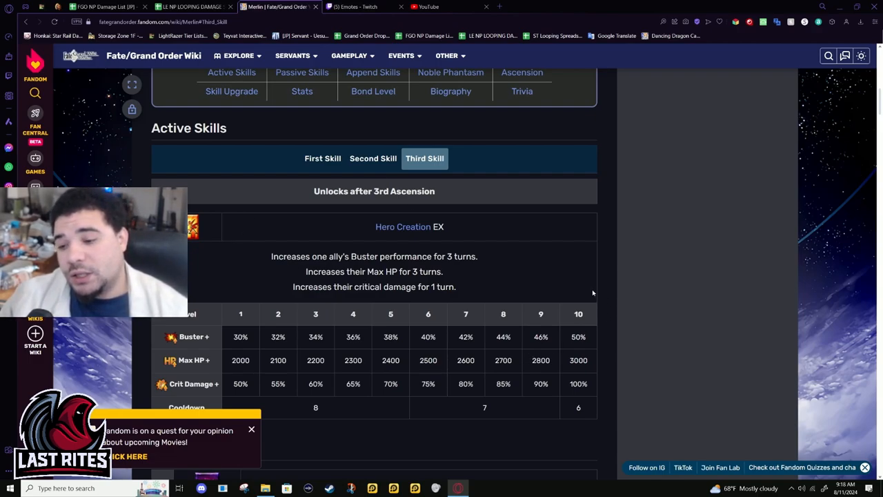
mouse_move(588, 332)
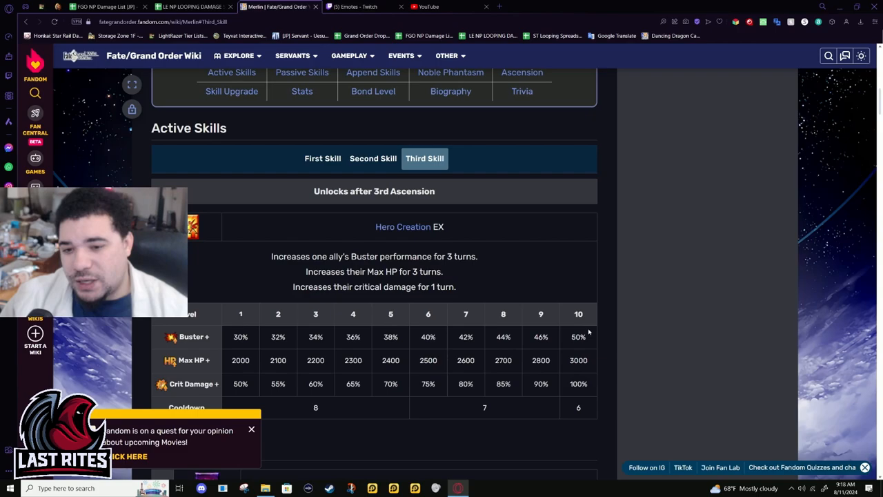
left_click(323, 158)
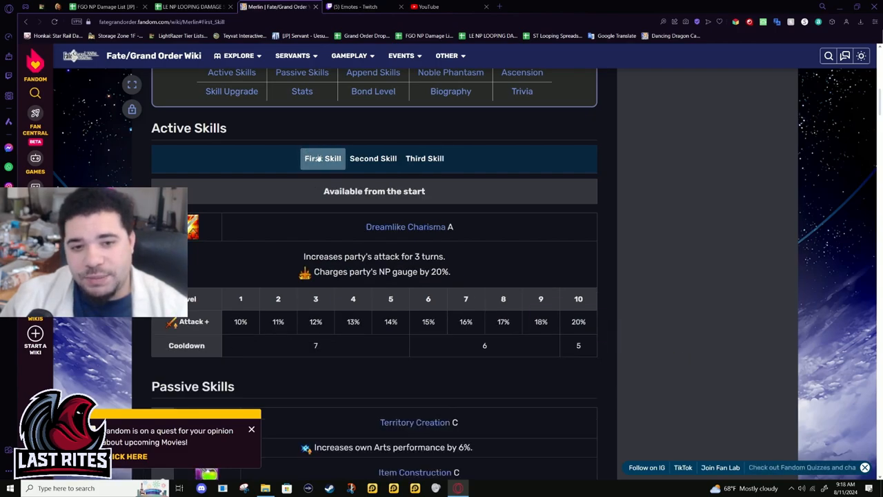
left_click(372, 158)
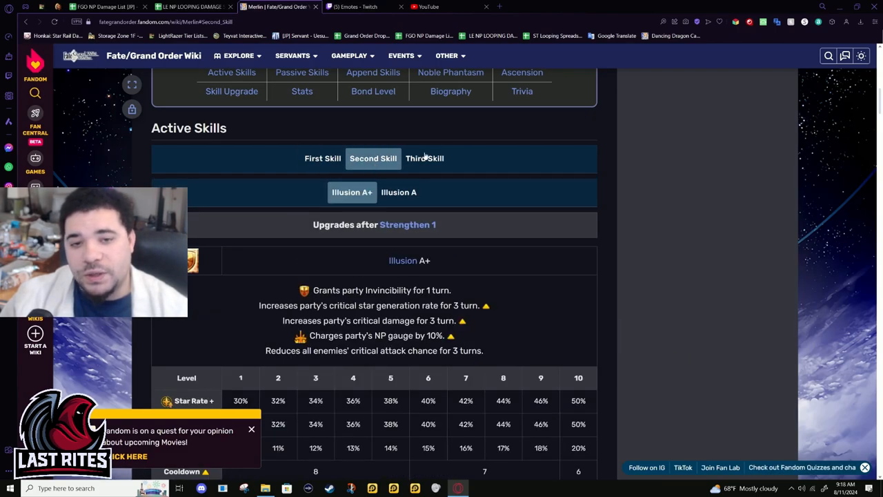
left_click(424, 158)
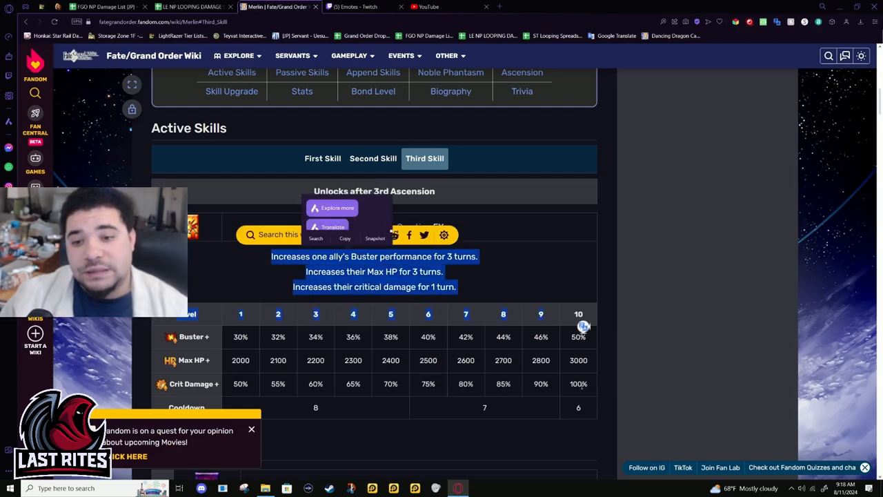
left_click(387, 299)
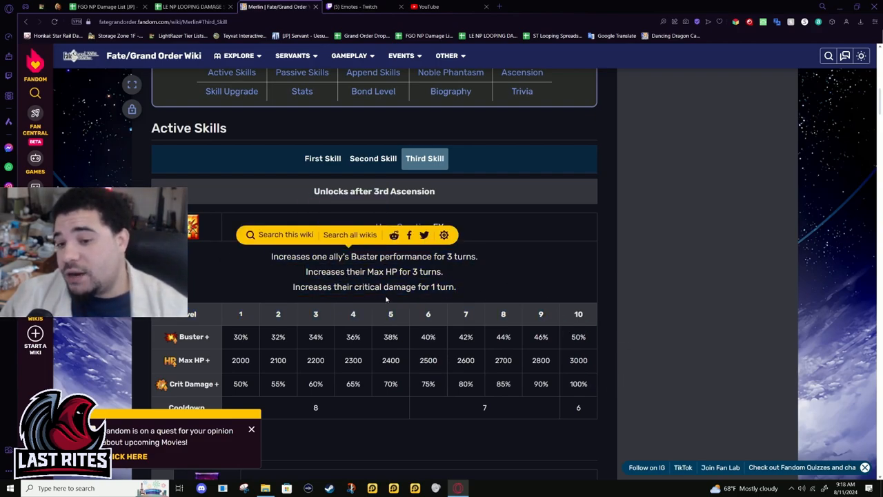
Select skill description text, then return to Dreamlike Charisma A.
double_click(578, 383)
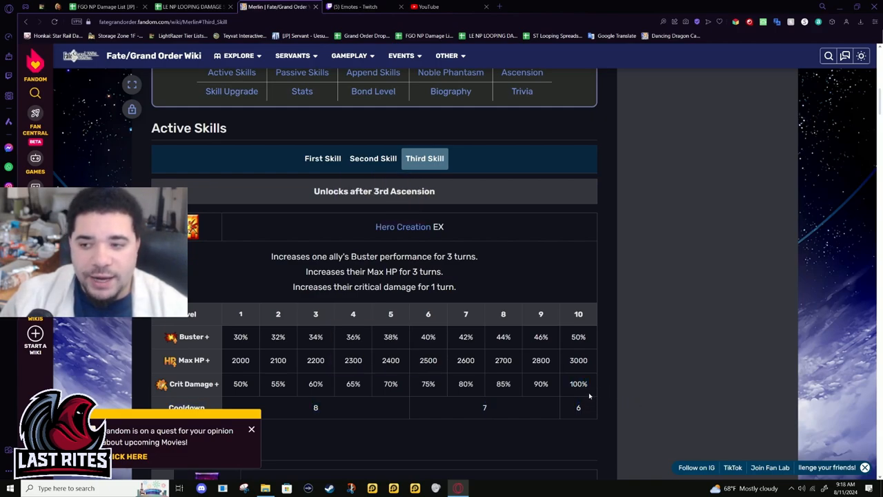
double_click(578, 383)
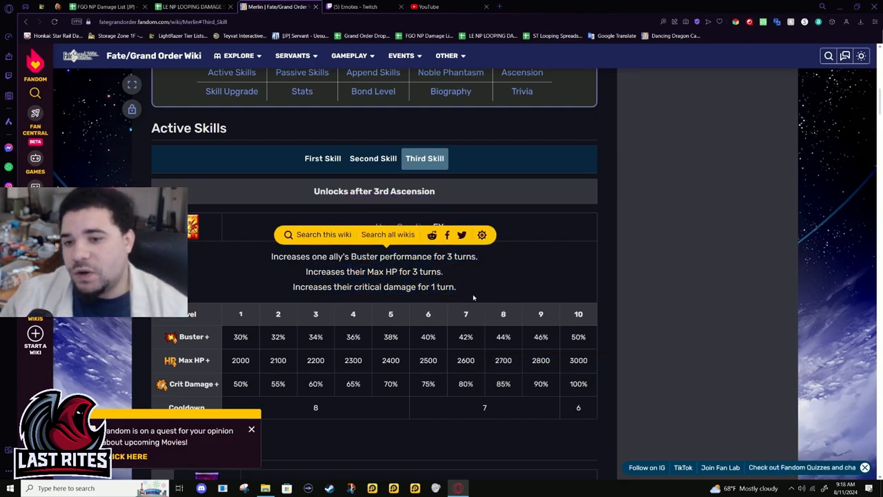
mouse_move(483, 297)
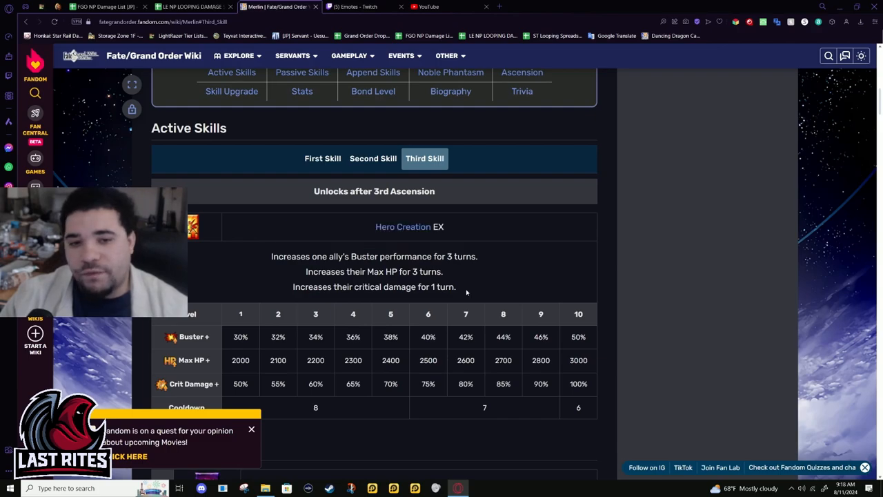
mouse_move(328, 280)
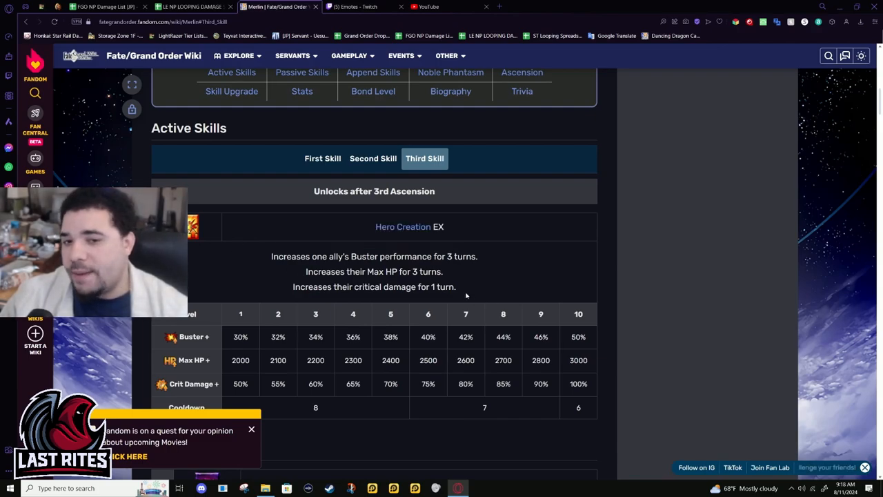
mouse_move(481, 279)
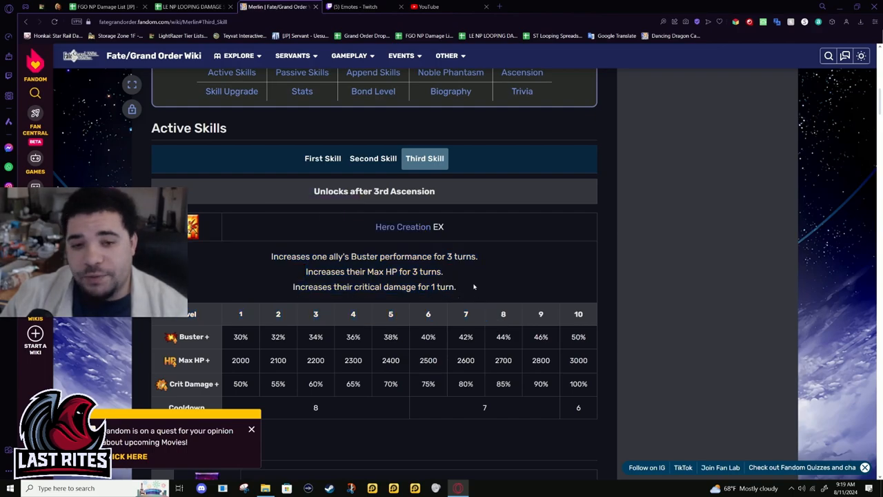
scroll("down", 3)
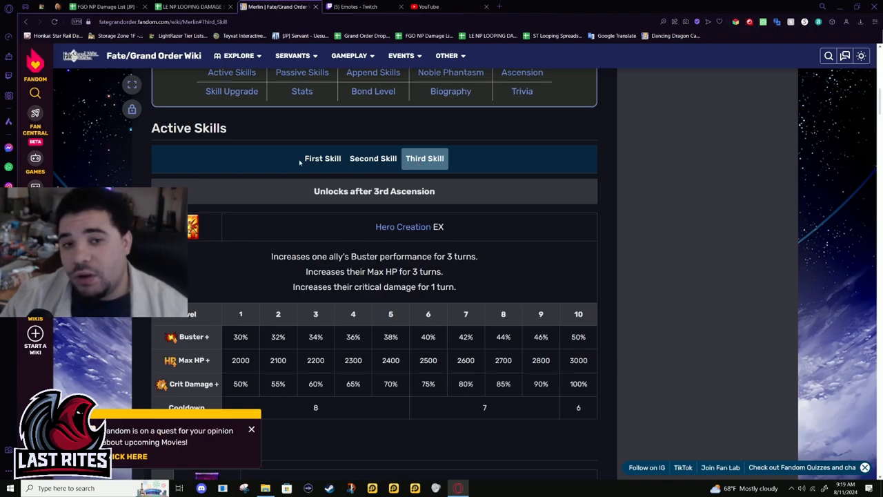
mouse_move(321, 220)
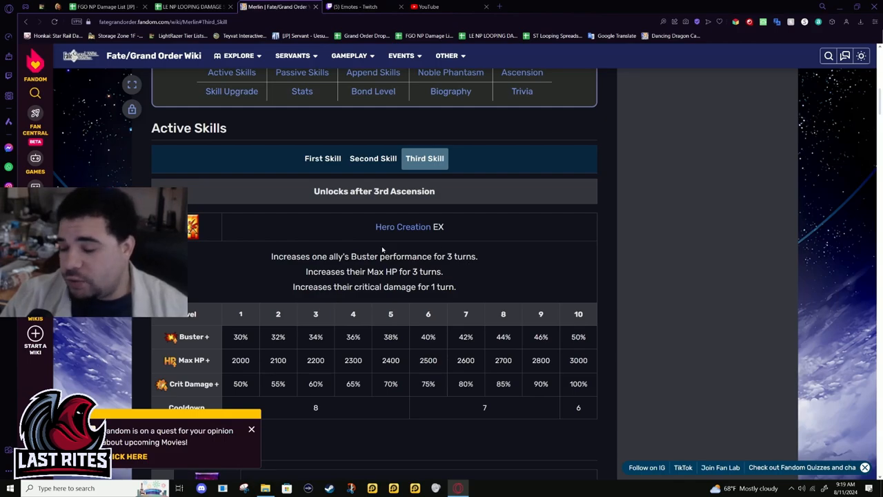
left_click_drag(271, 256, 455, 286)
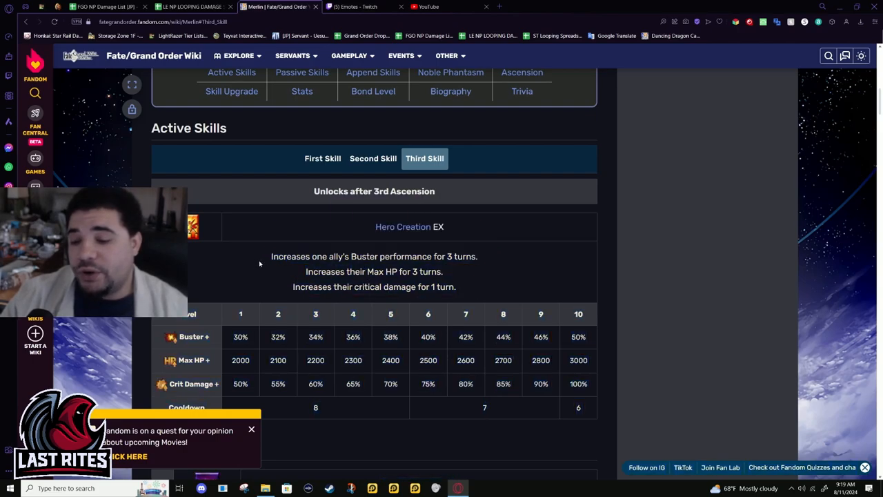
left_click_drag(271, 256, 455, 286)
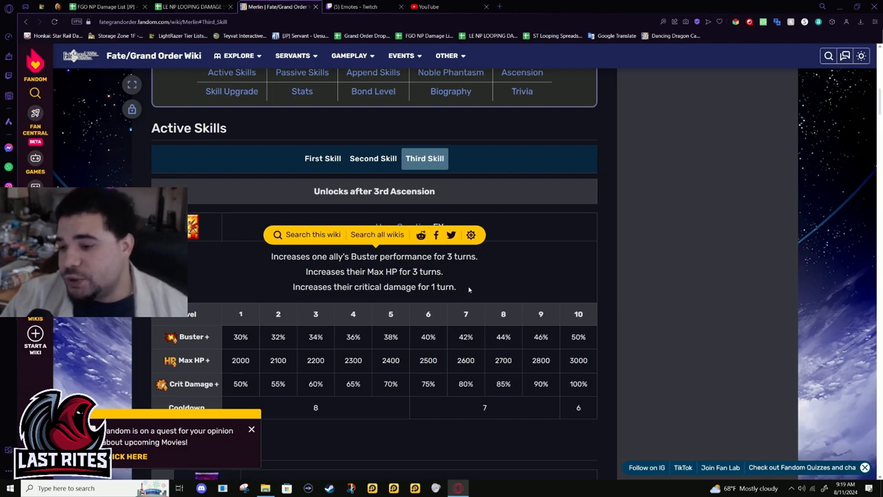
left_click(322, 158)
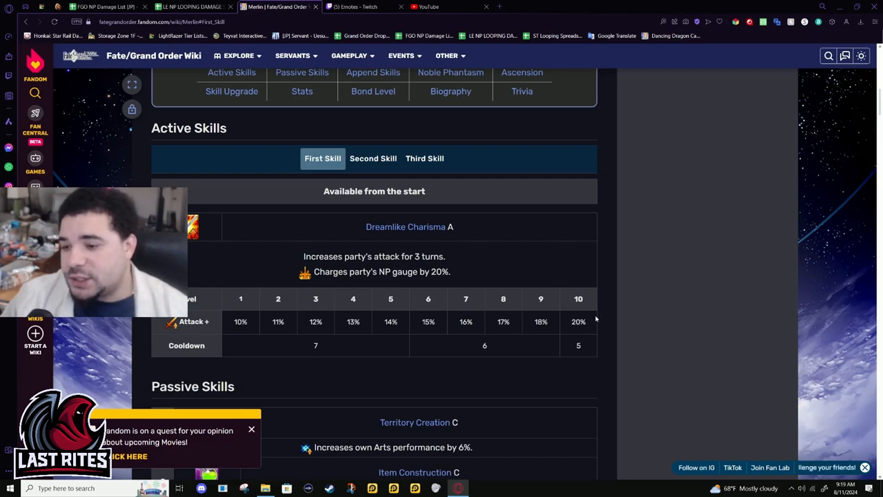
mouse_move(565, 330)
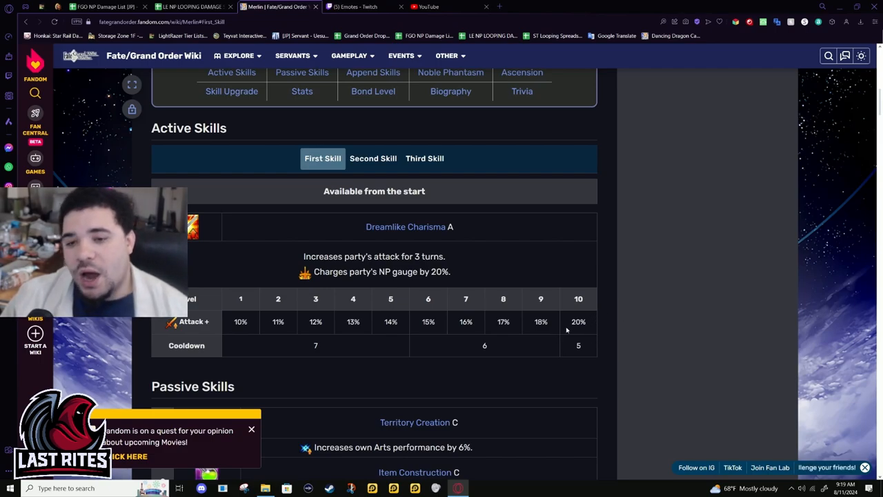
Double-click within Dreamlike Charisma A's skill details.
double_click(578, 321)
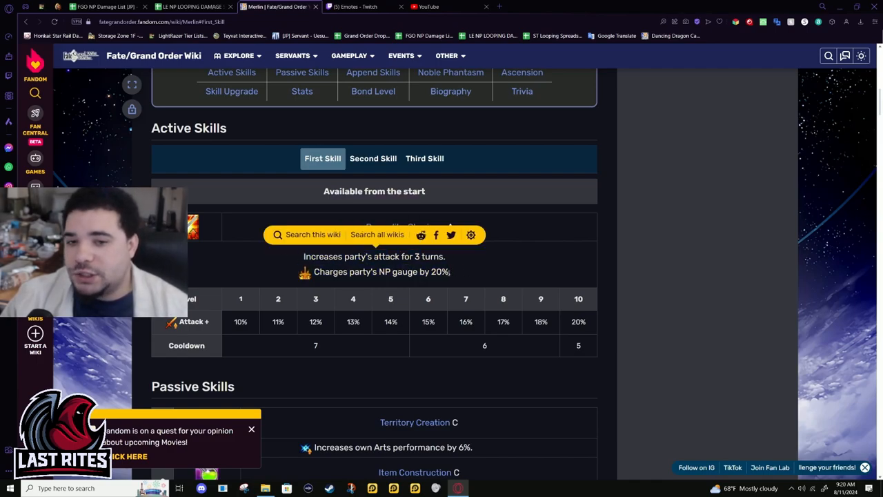
mouse_move(454, 277)
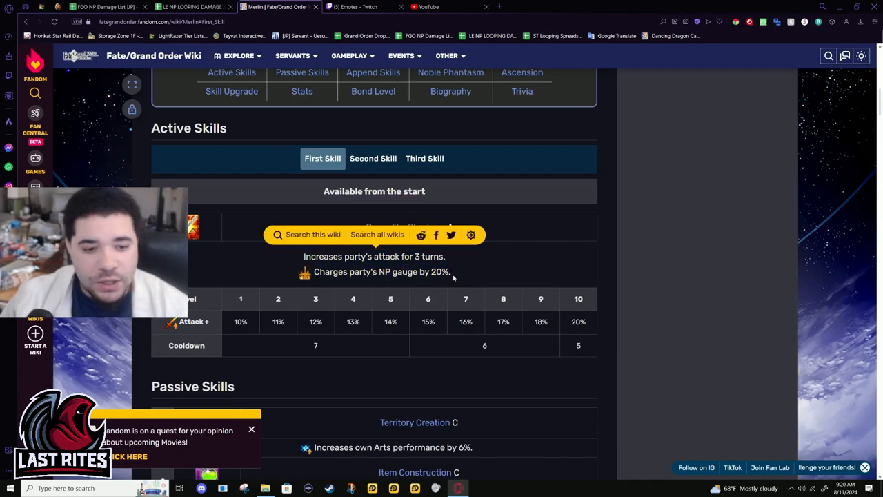
Reopen Illusion A+ and scroll down to Passive and Append Skills.
scroll("down", 3)
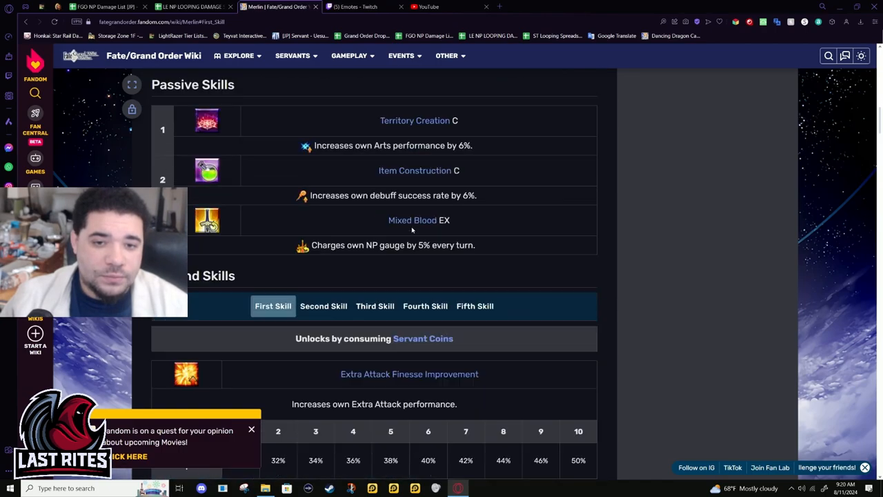
scroll("up", 3)
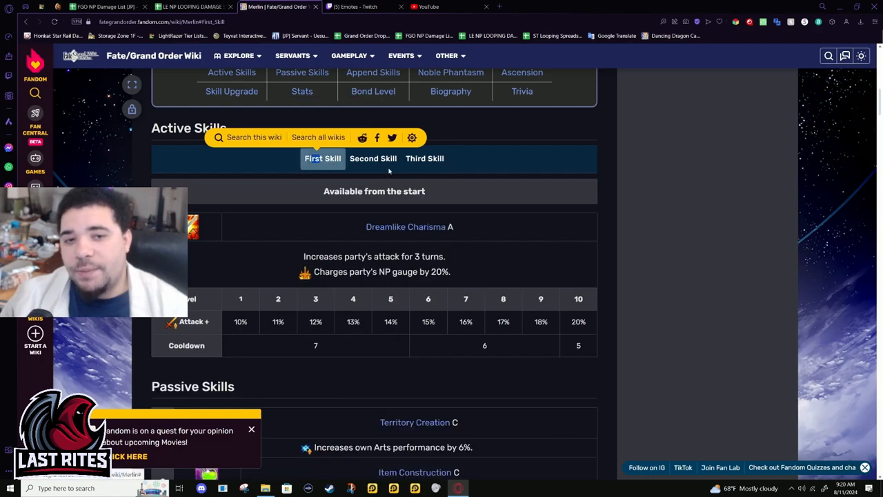
left_click(372, 158)
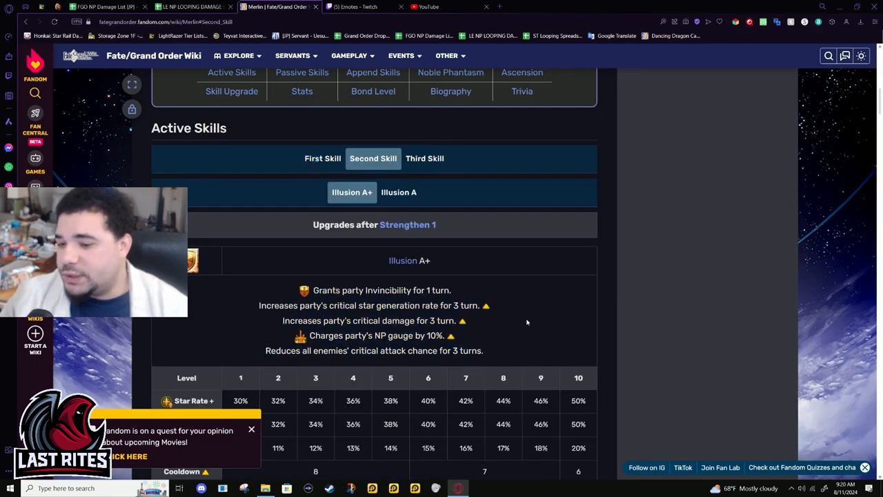
scroll("down", 3)
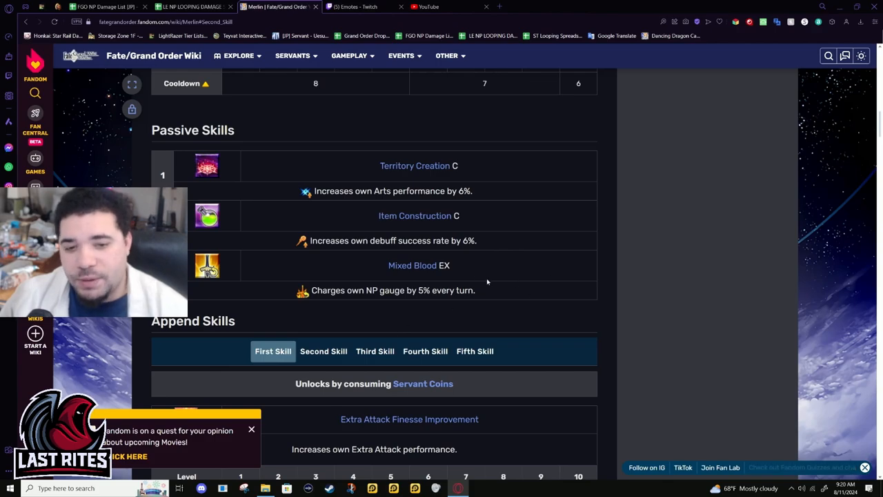
Browse append skills Skill Reloading, Mana Loading and Anti-Berserker damage, rechecking Illusion A+.
left_click(475, 351)
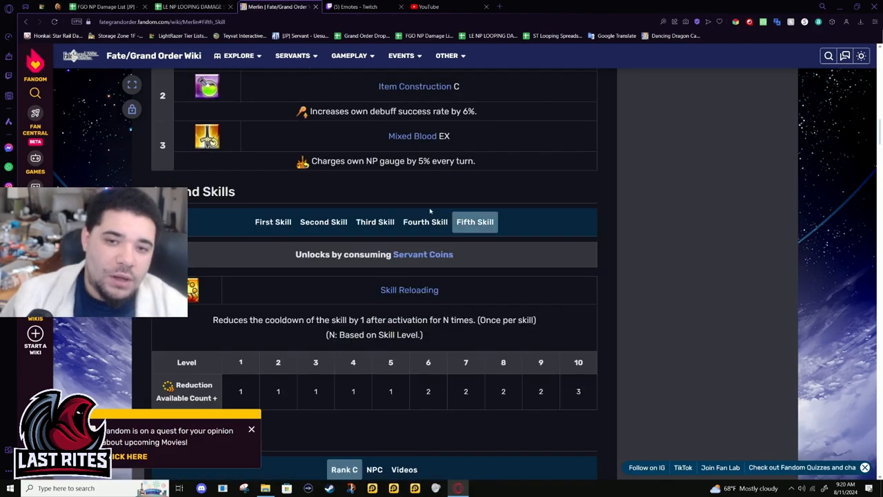
left_click(323, 221)
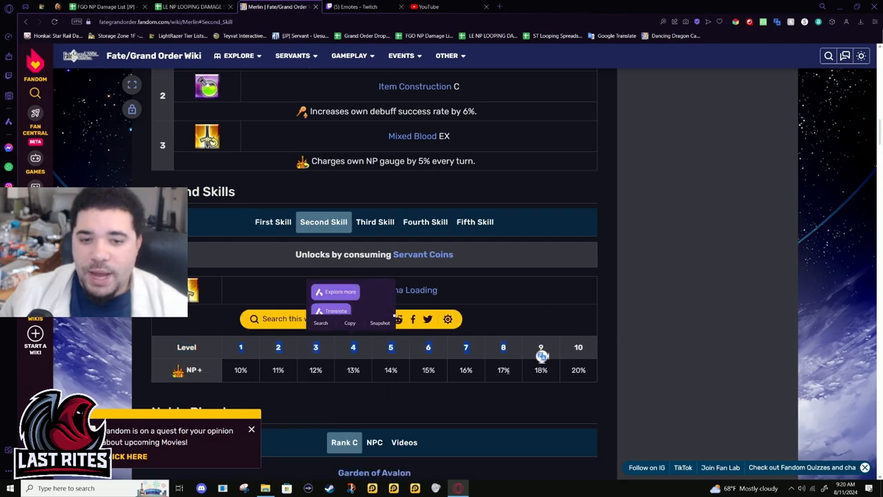
left_click(375, 308)
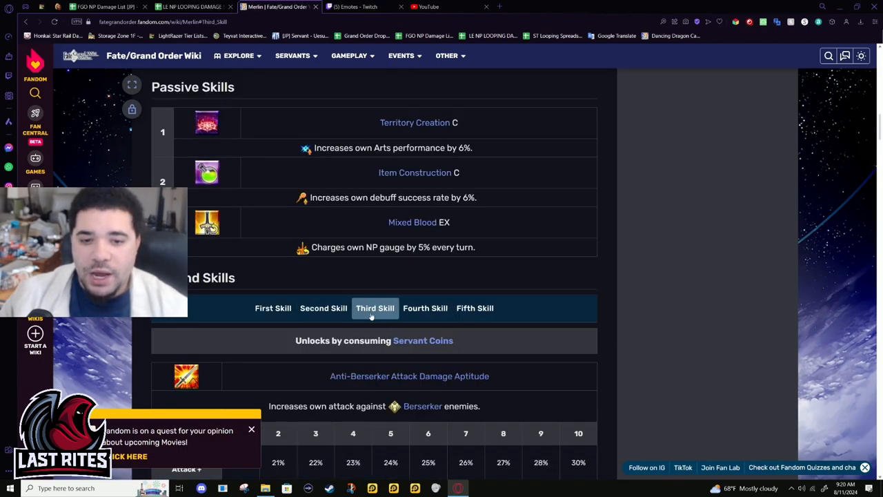
left_click(475, 308)
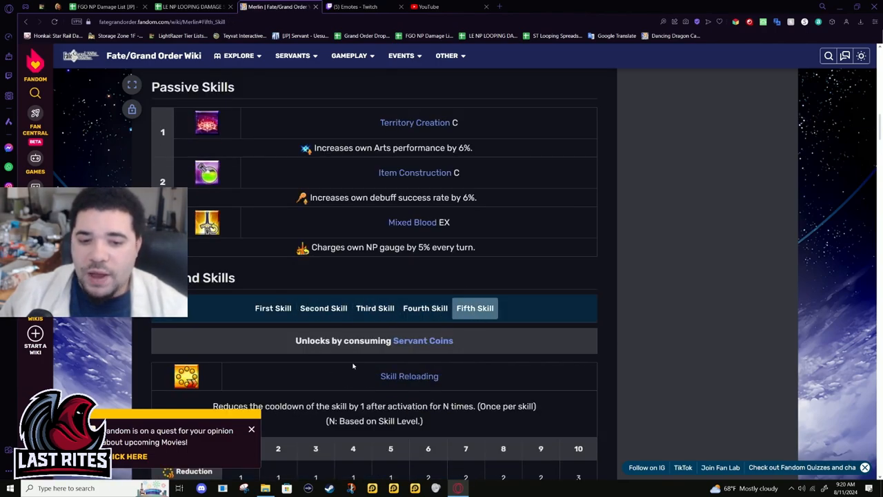
scroll("down", 3)
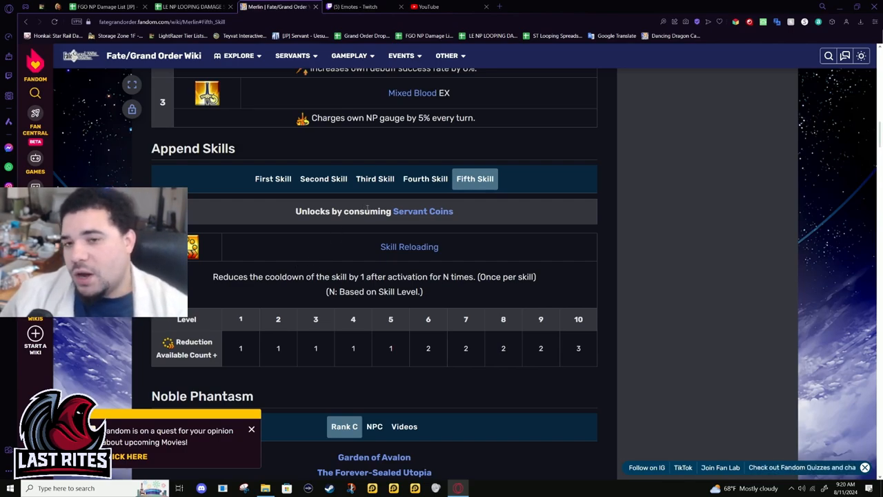
left_click(323, 351)
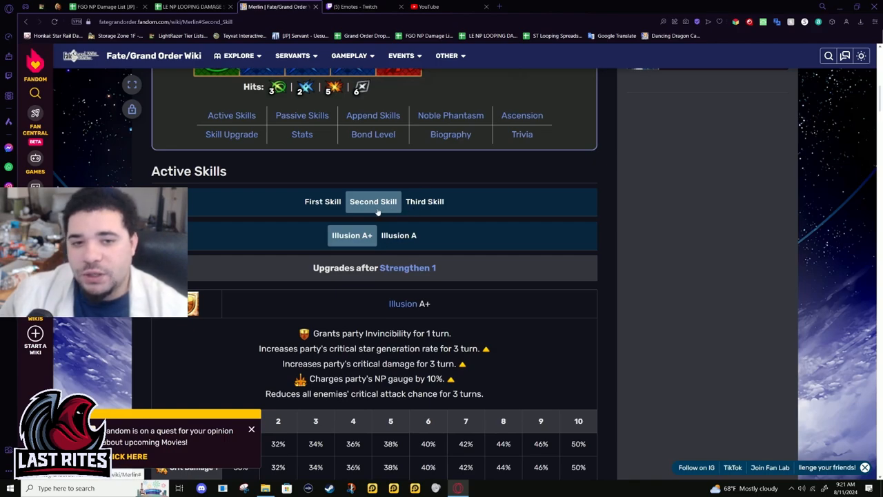
left_click(424, 200)
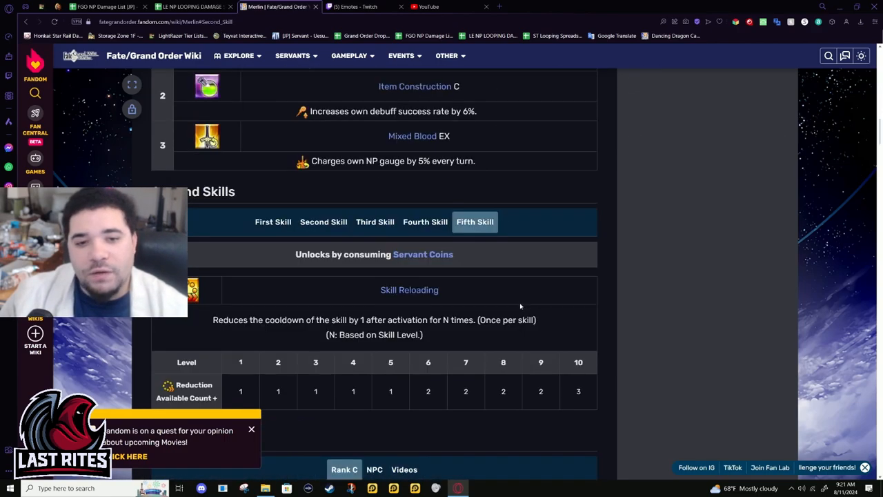
left_click(323, 178)
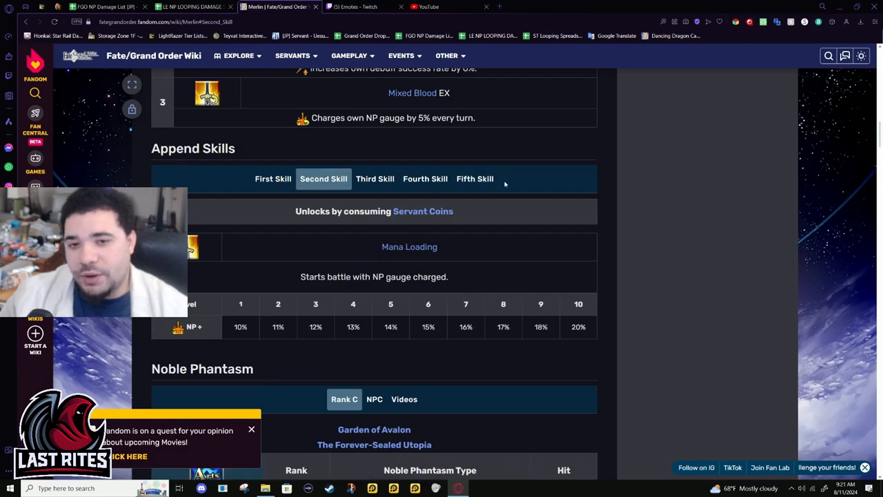
left_click(475, 179)
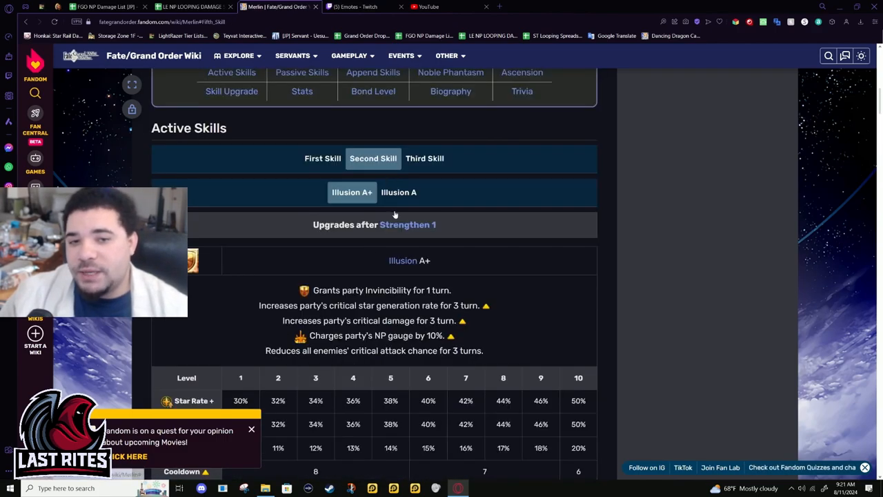
Scroll down to Garden of Avalon's HP regen and star table.
scroll("down", 3)
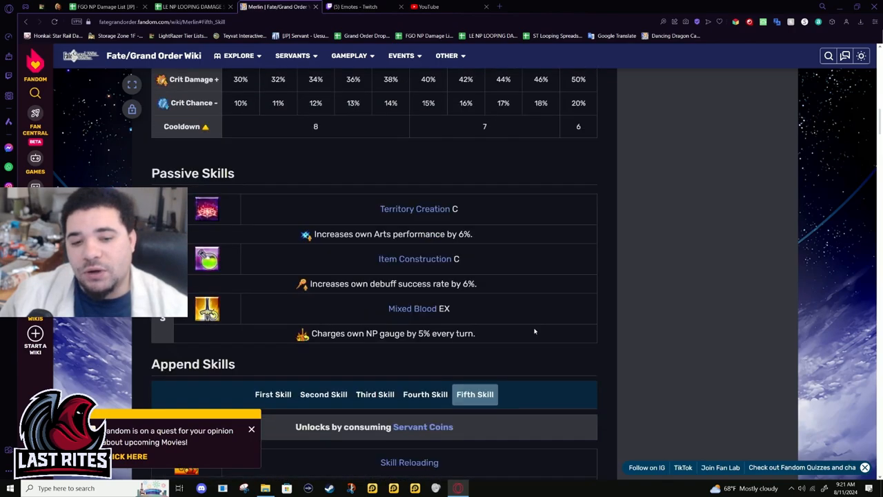
scroll("down", 3)
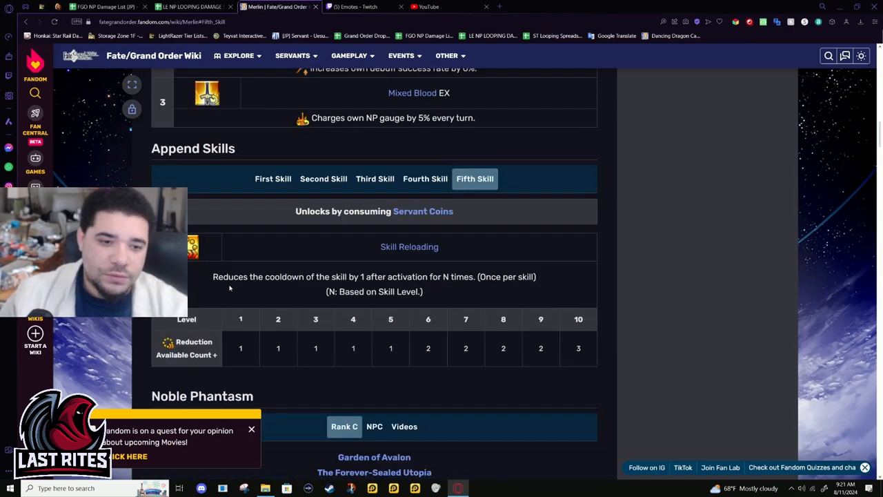
scroll("down", 3)
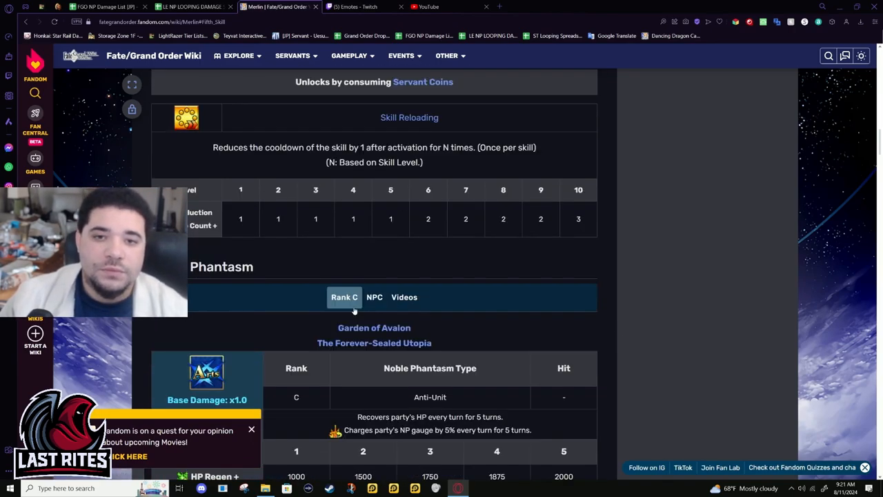
scroll("down", 3)
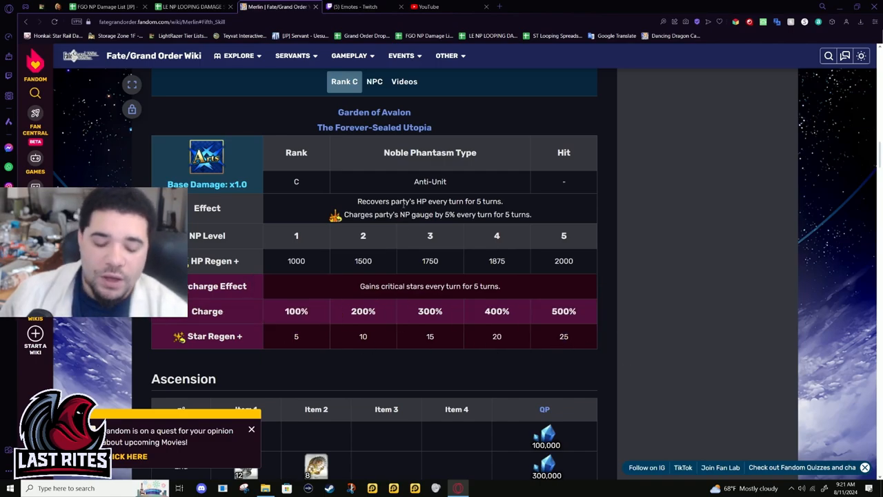
mouse_move(342, 301)
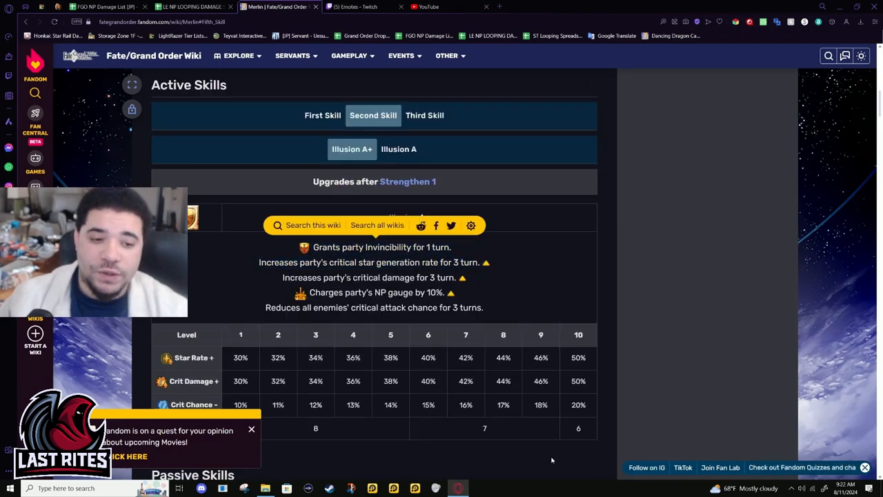
scroll("down", 3)
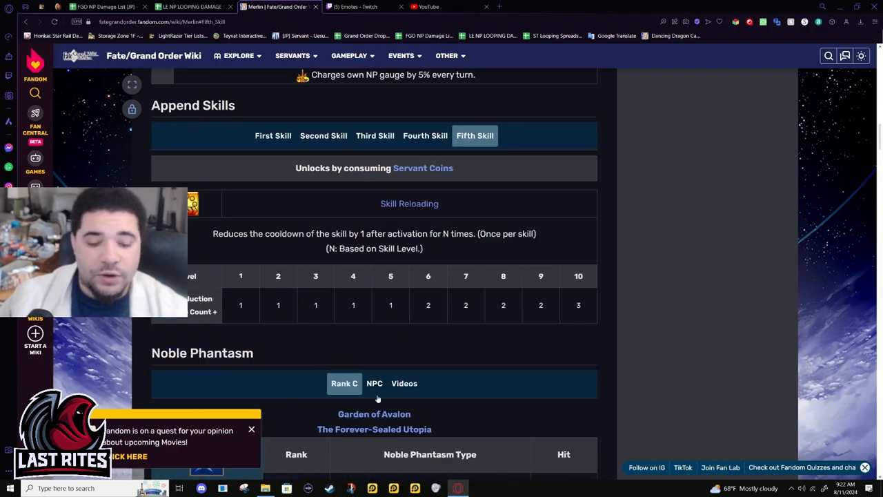
scroll("down", 3)
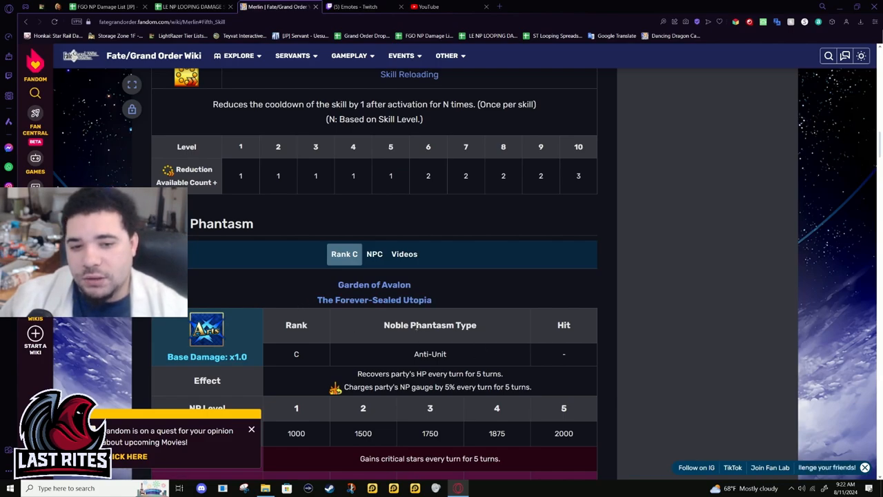
mouse_move(639, 363)
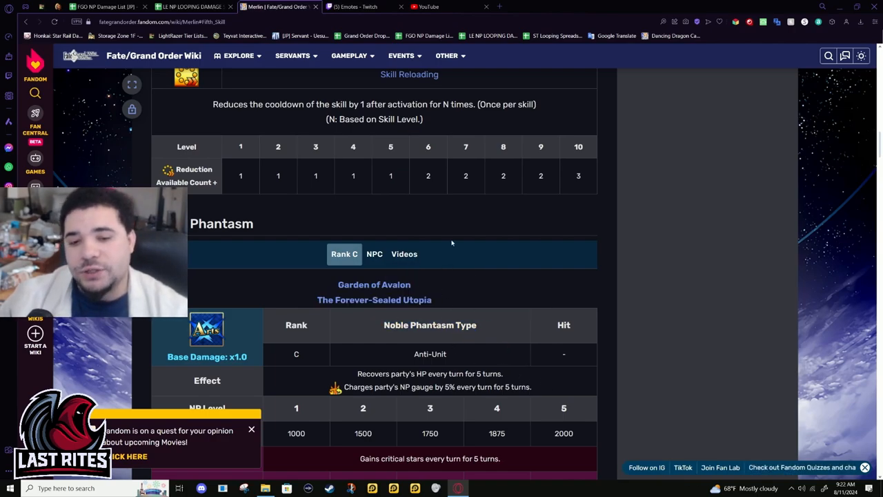
Scroll past the Ascension and Skill Reinforcement tables, then jump back to Active Skills.
scroll("down", 3)
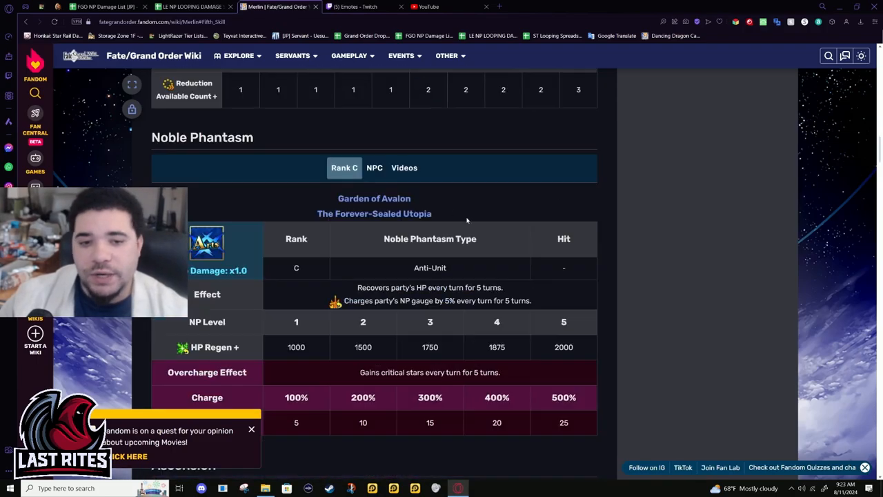
scroll("down", 3)
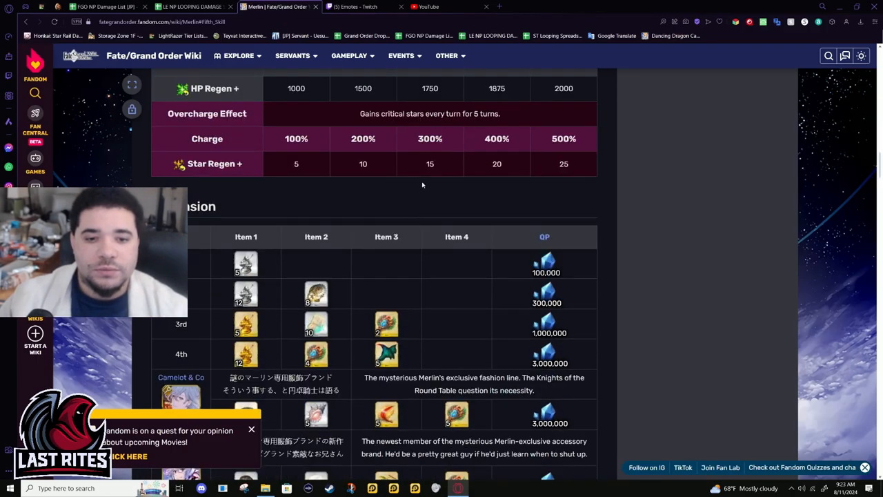
scroll("down", 3)
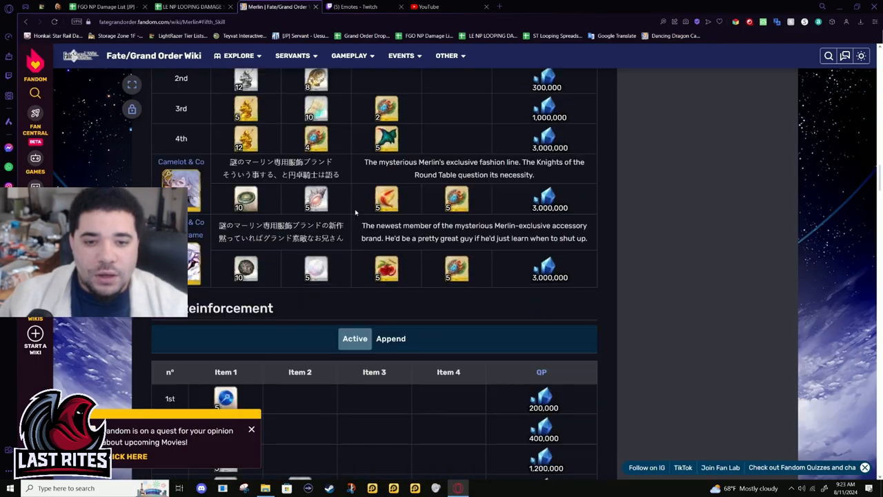
scroll("down", 3)
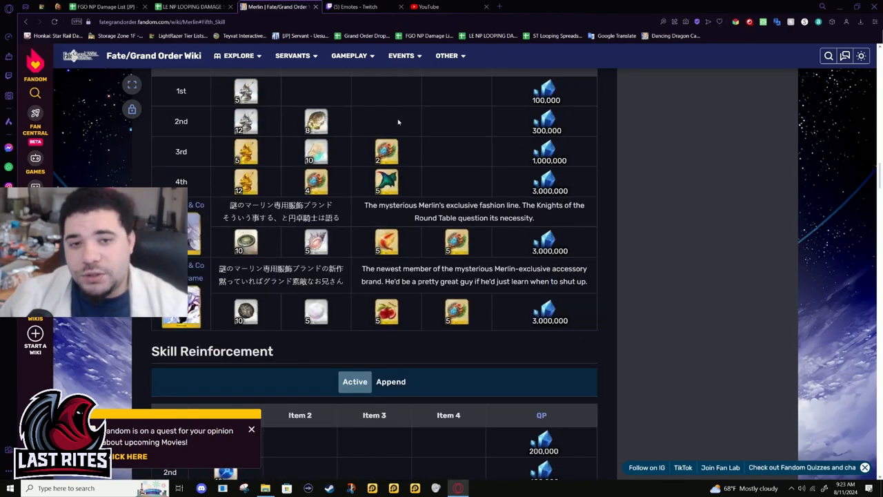
scroll("down", 3)
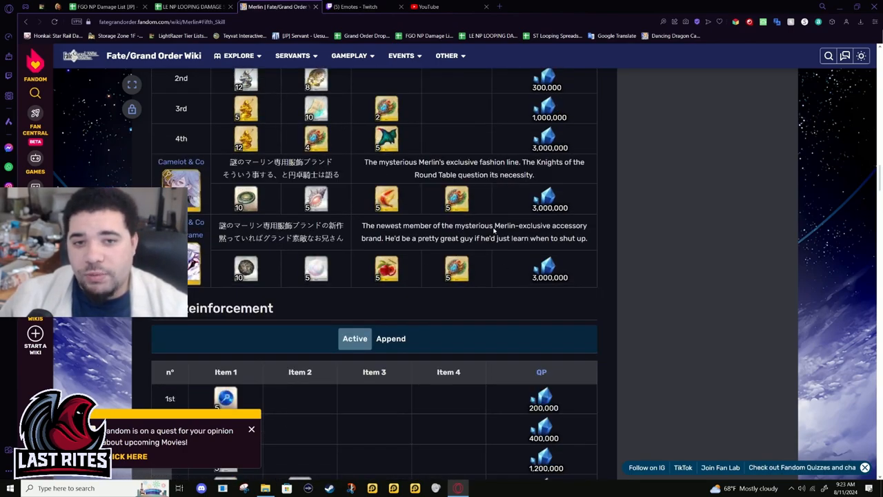
left_click(391, 123)
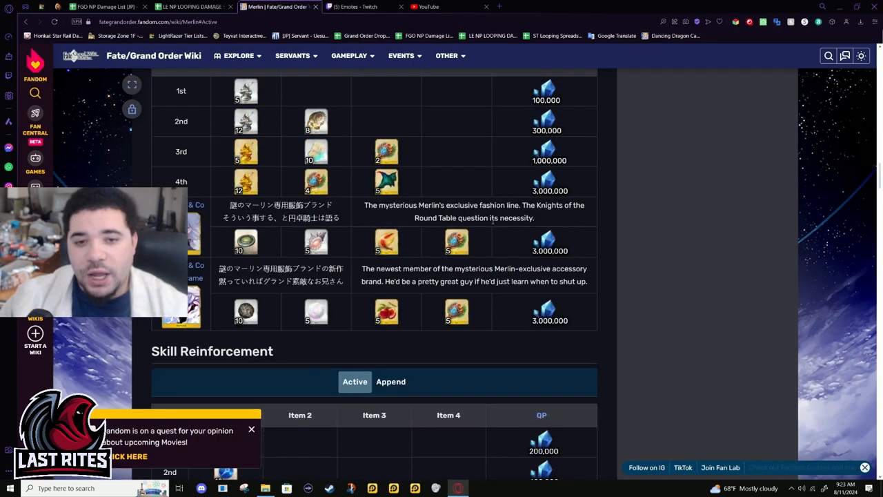
scroll("down", 3)
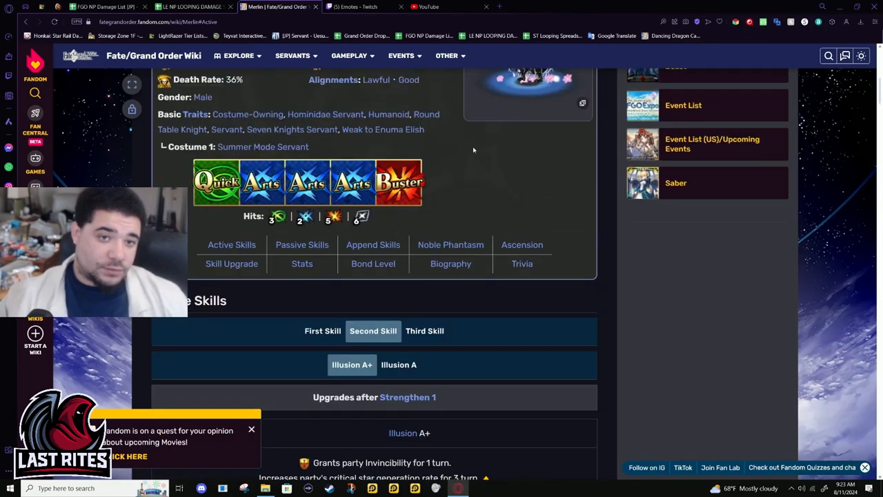
scroll("down", 3)
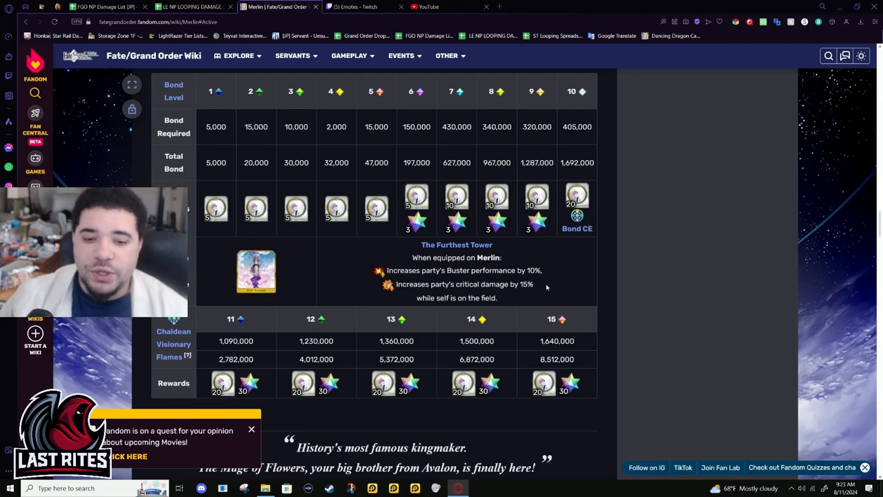
scroll("down", 3)
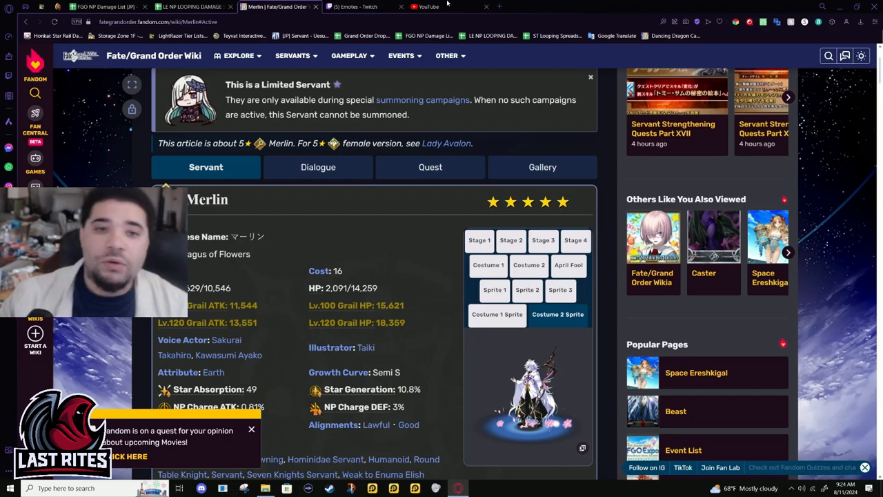
left_click(446, 143)
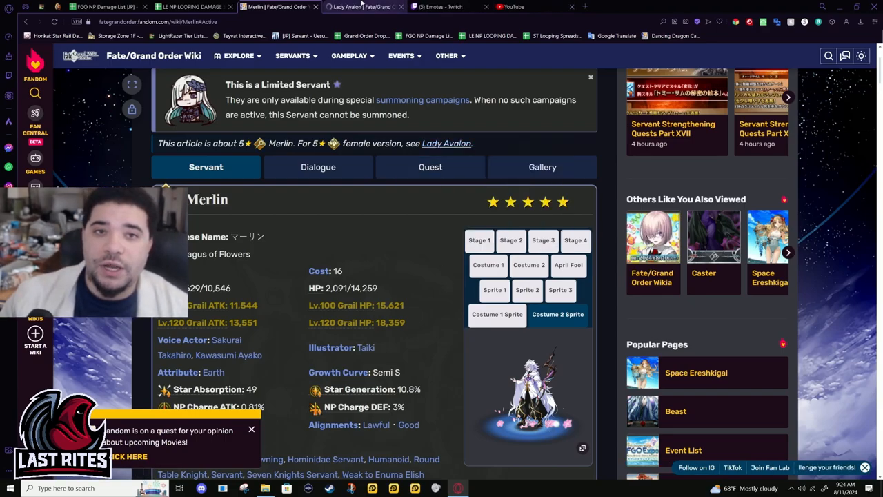
left_click(359, 7)
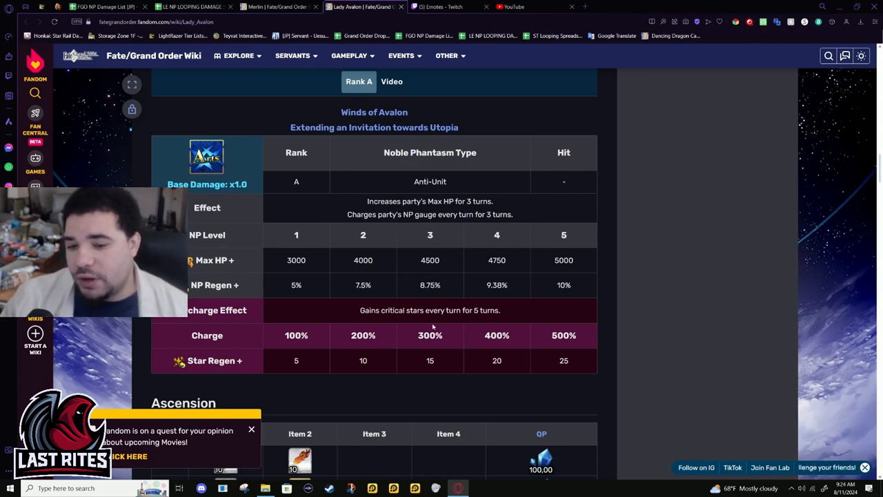
mouse_move(470, 347)
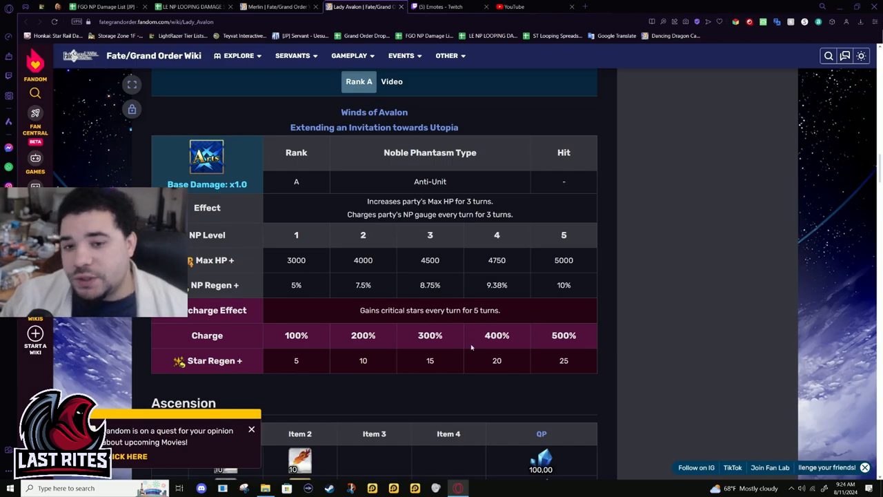
scroll("up", 3)
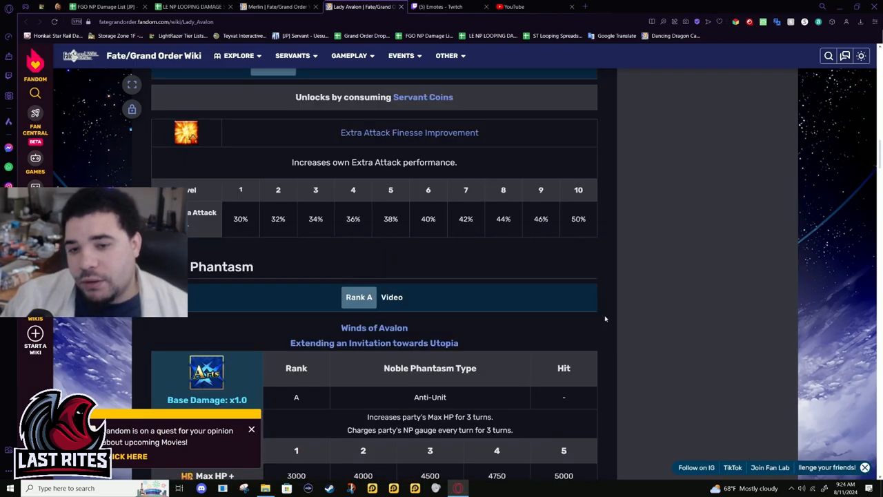
scroll("up", 3)
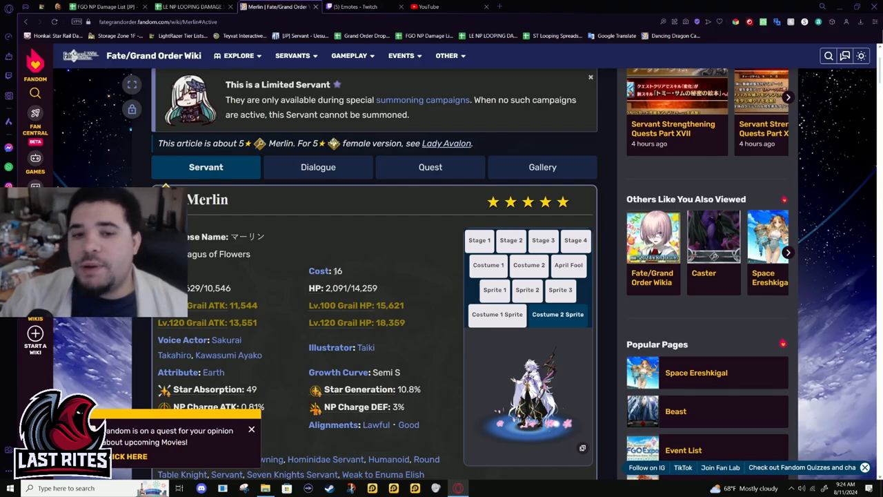
scroll("down", 3)
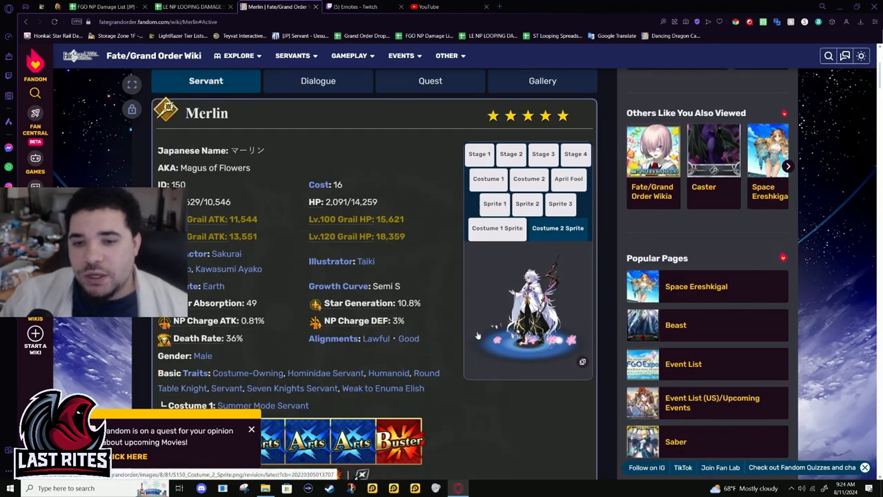
scroll("down", 3)
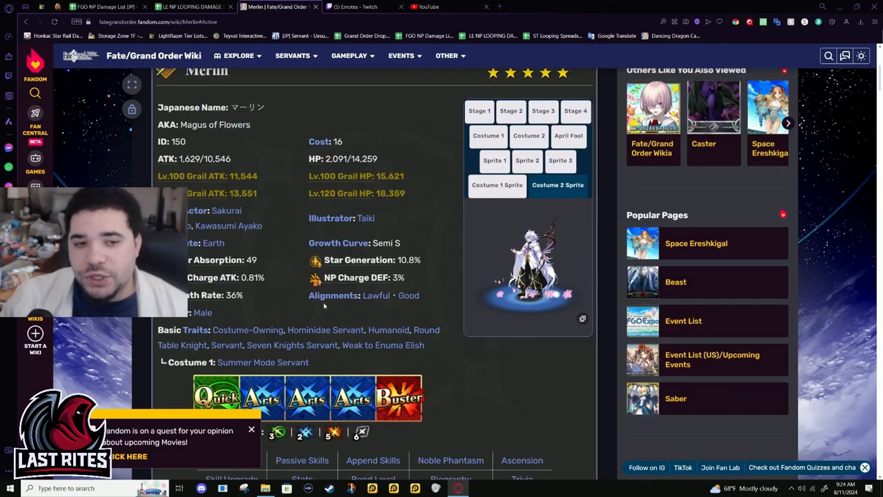
scroll("down", 3)
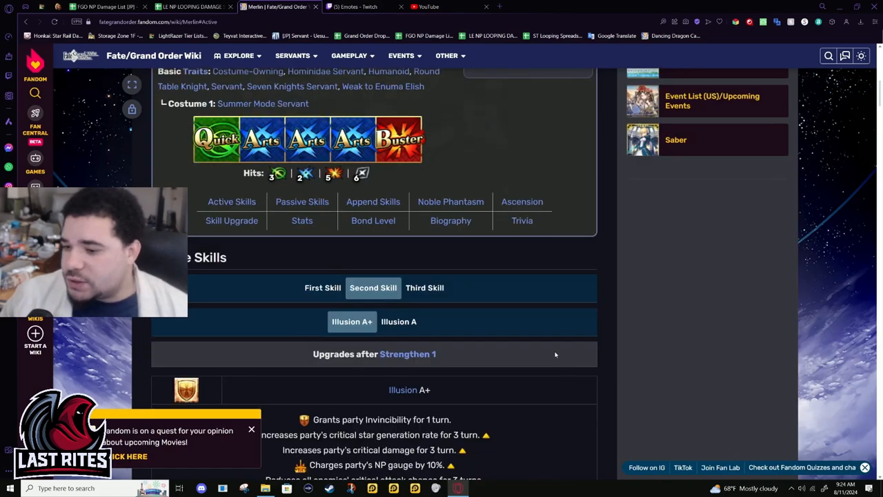
mouse_move(551, 345)
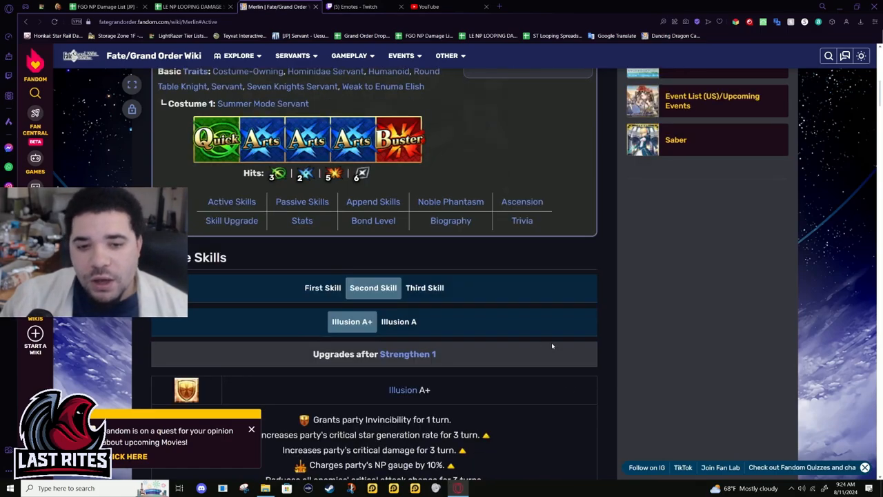
mouse_move(502, 347)
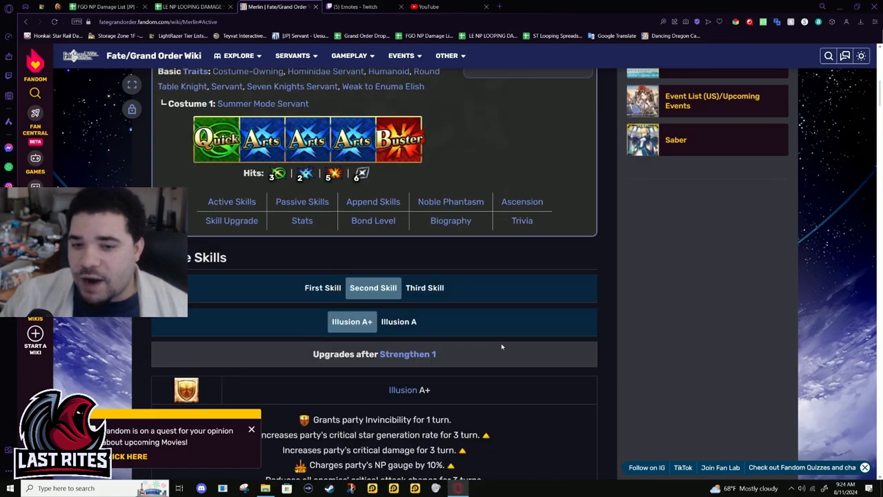
scroll("up", 3)
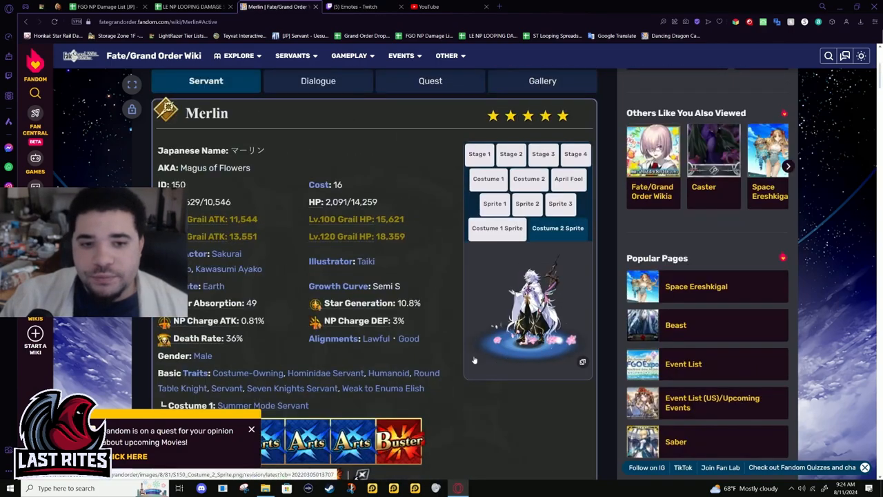
scroll("down", 3)
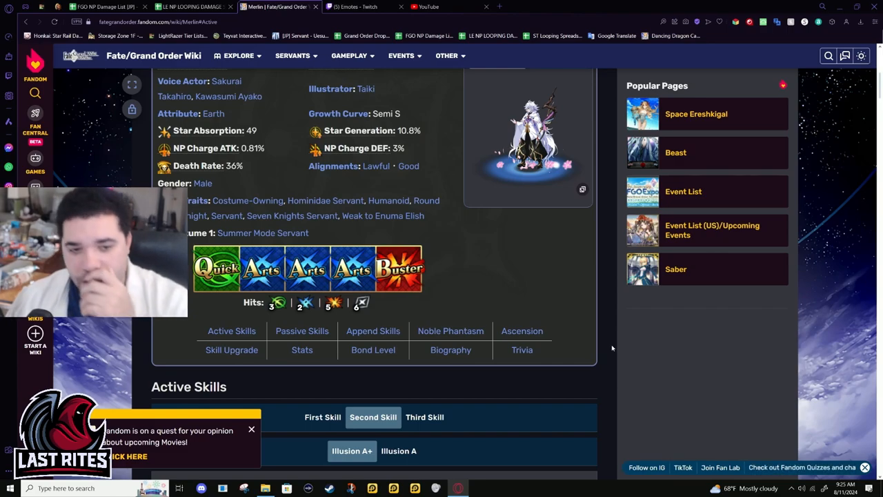
Select Stage 1 above the profile image to restore Merlin's first-ascension portrait.
left_click(348, 55)
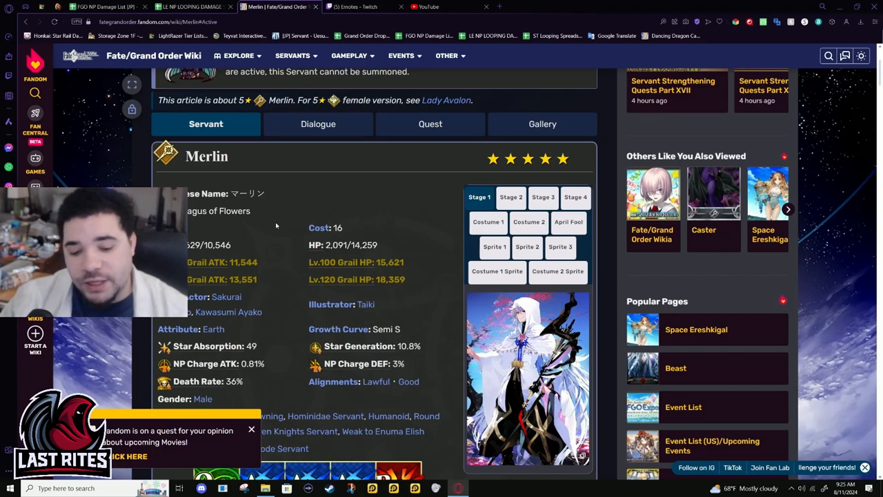
mouse_move(304, 243)
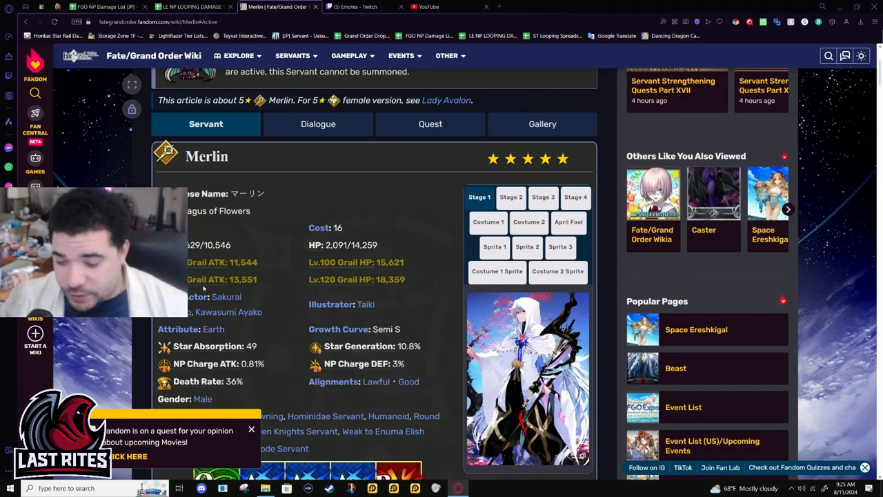
mouse_move(204, 279)
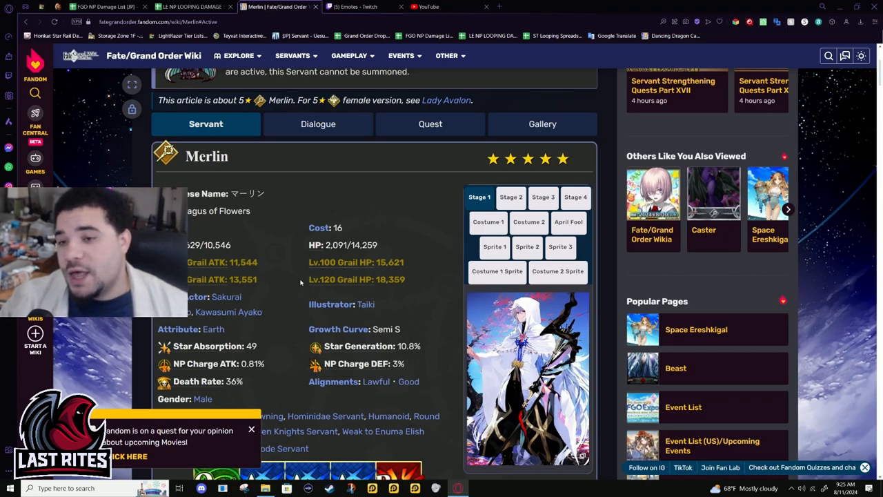
mouse_move(307, 287)
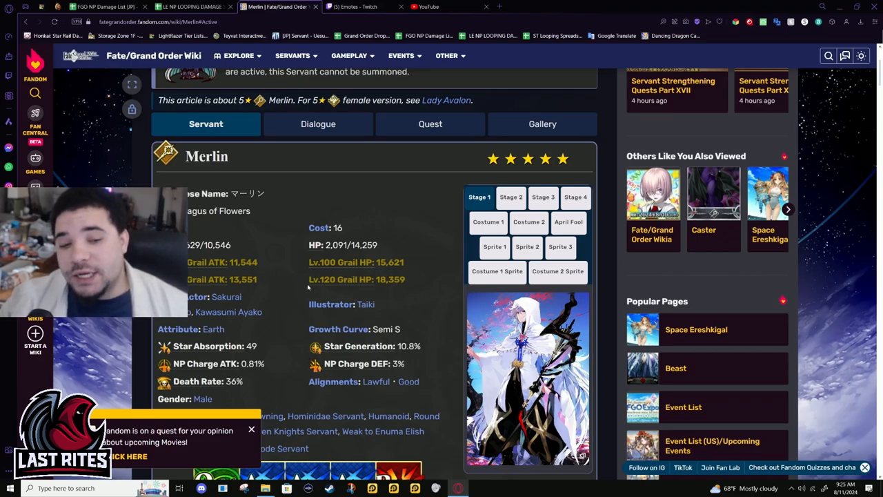
mouse_move(446, 306)
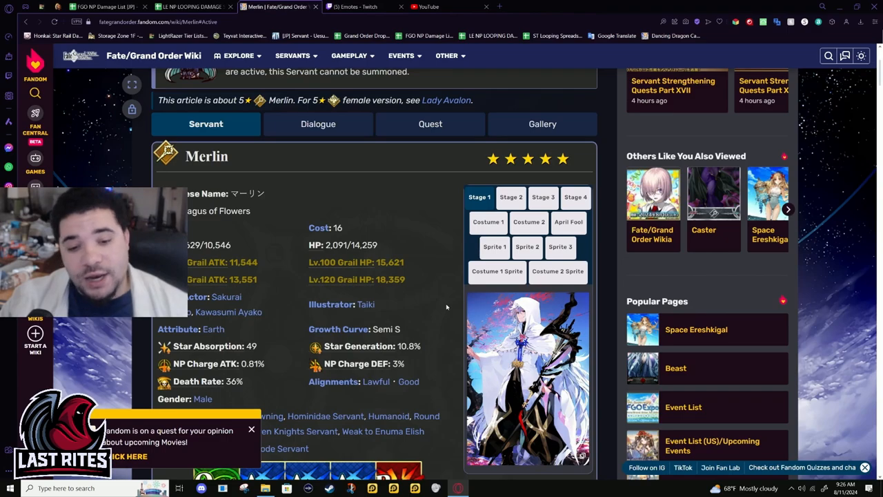